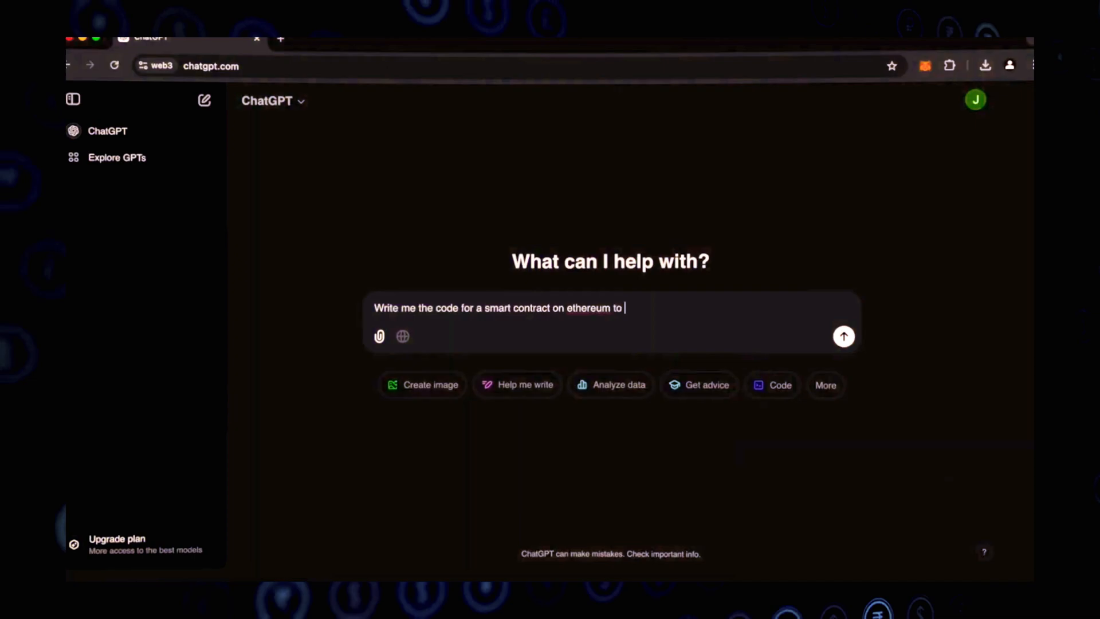
Step: Ask ChatGPT for a contract that automatically hunts sniping opportunities, and scroll the generated code
text(automatically hunt for snipping opportunities to ea)
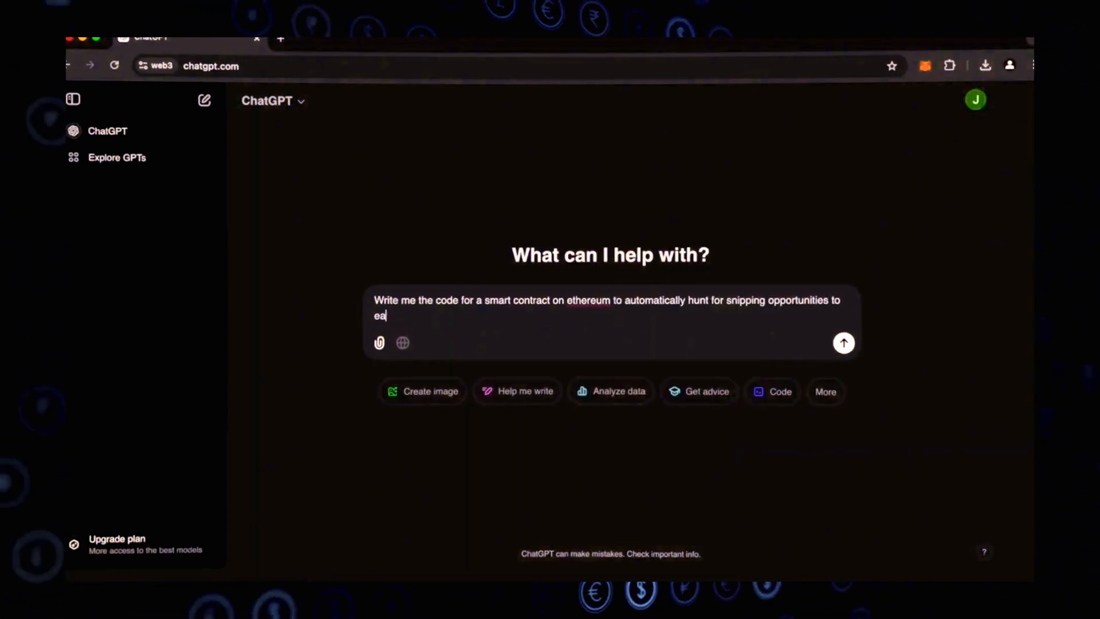
click(844, 343)
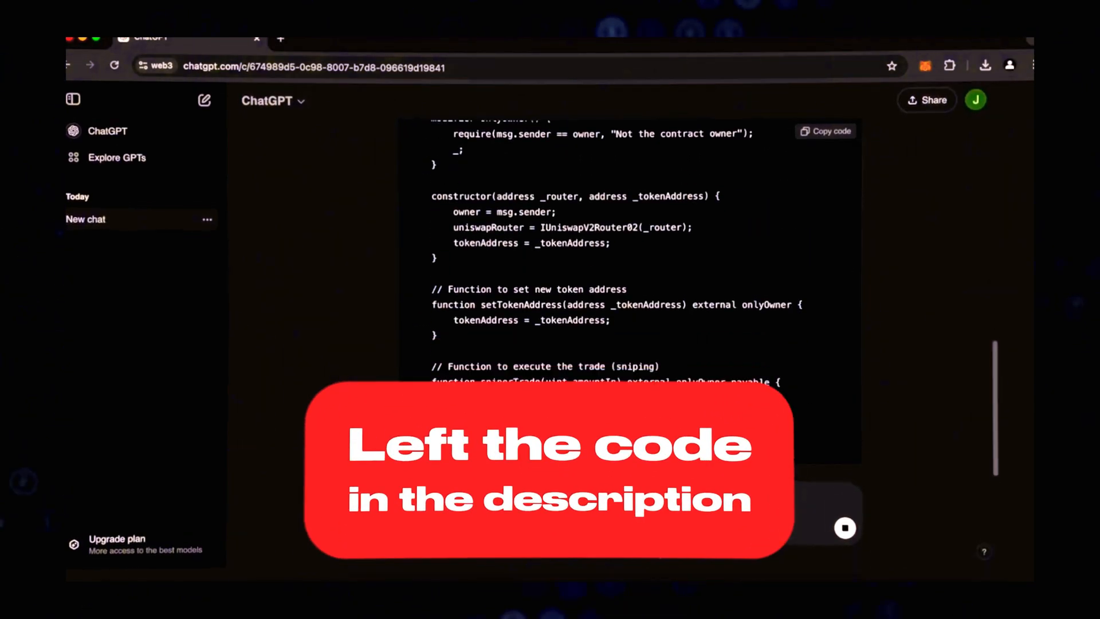
scroll(down, 3)
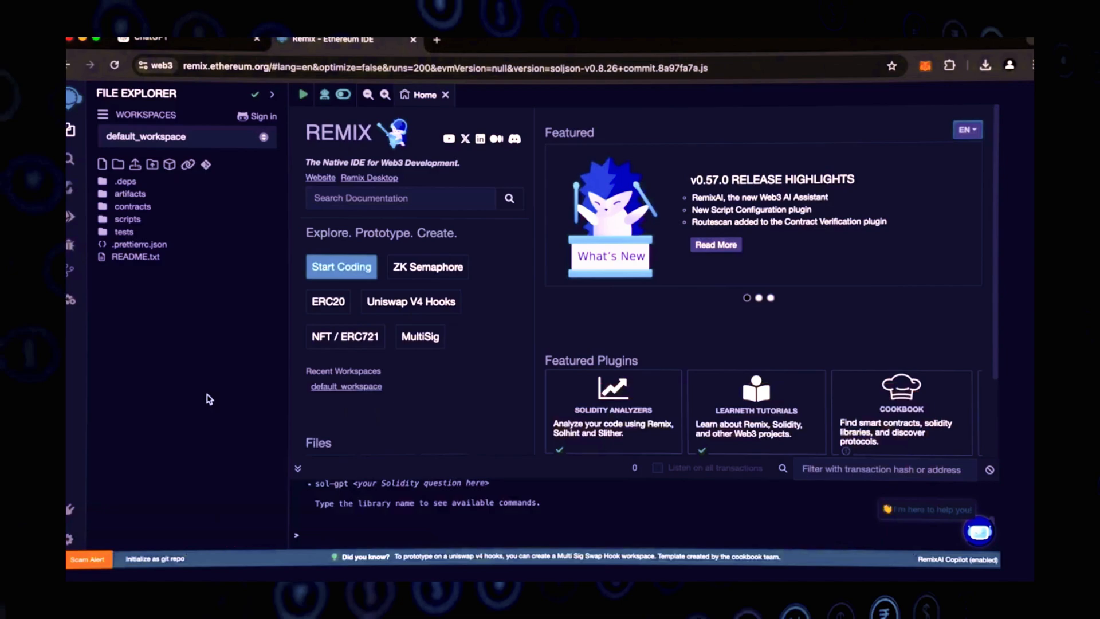
mouse_move(195, 370)
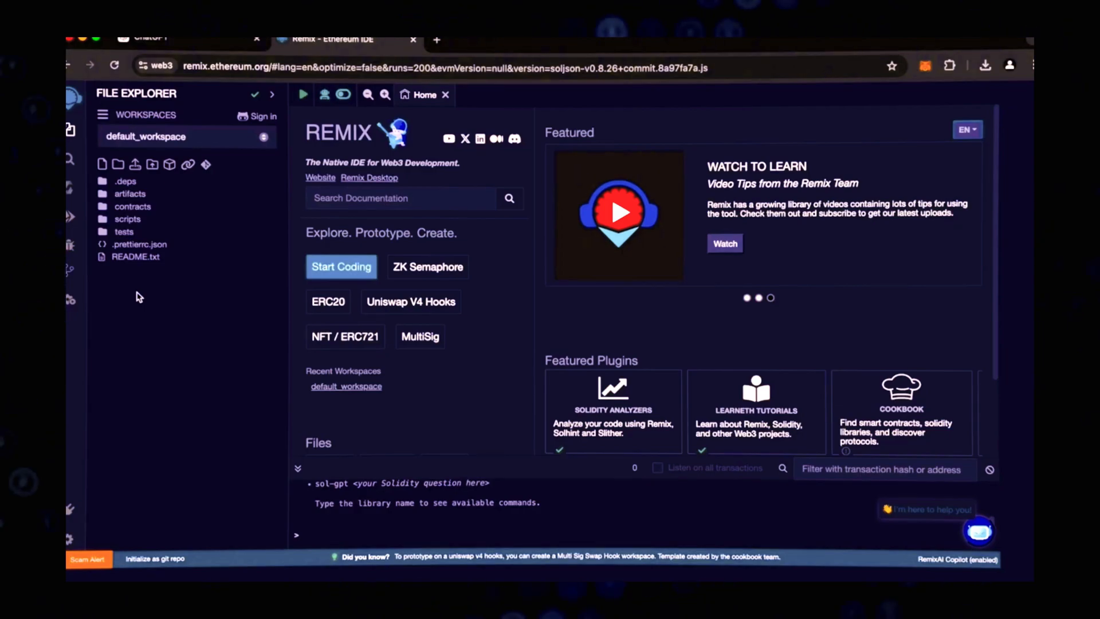
Step: Create bot.sol holding the pasted UniswapSlippageBot code and dismiss the pasted-code alert
click(101, 164)
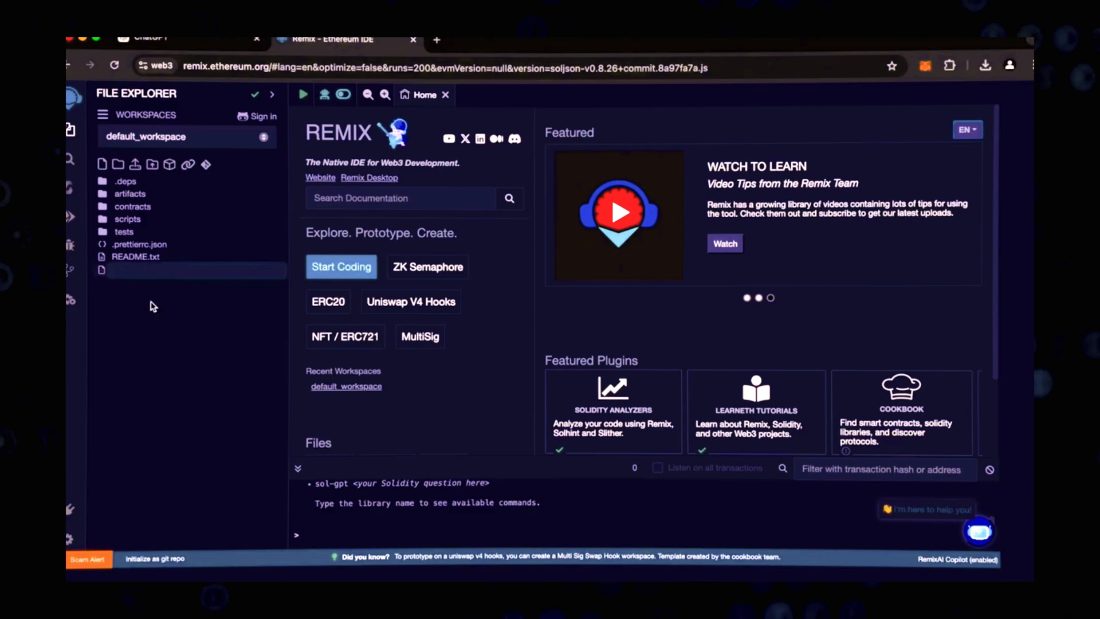
text(bot.sol)
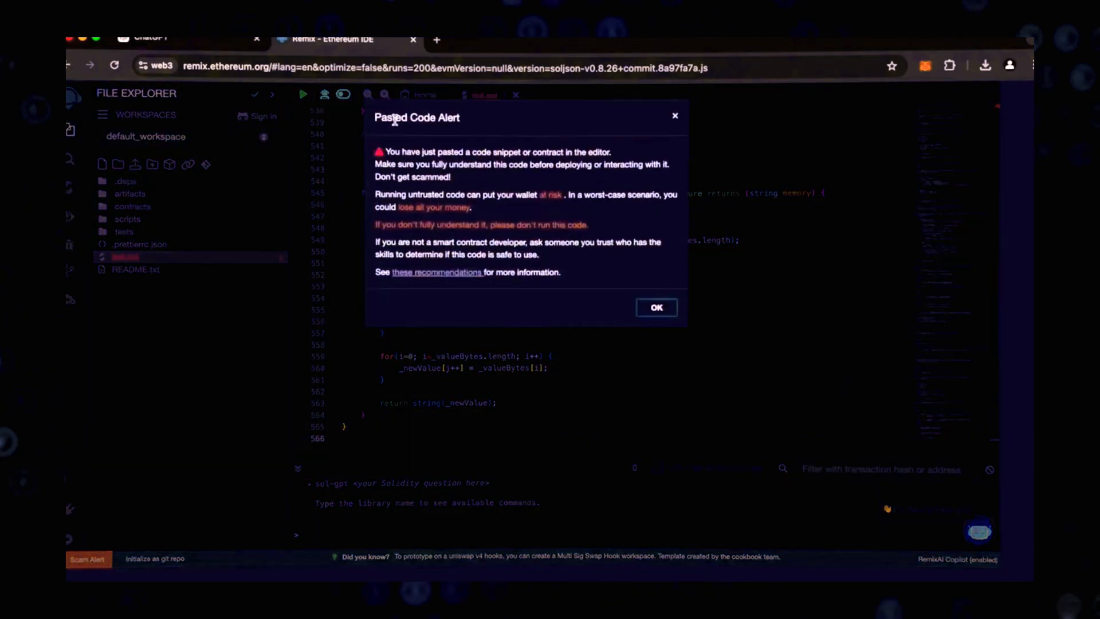
click(656, 307)
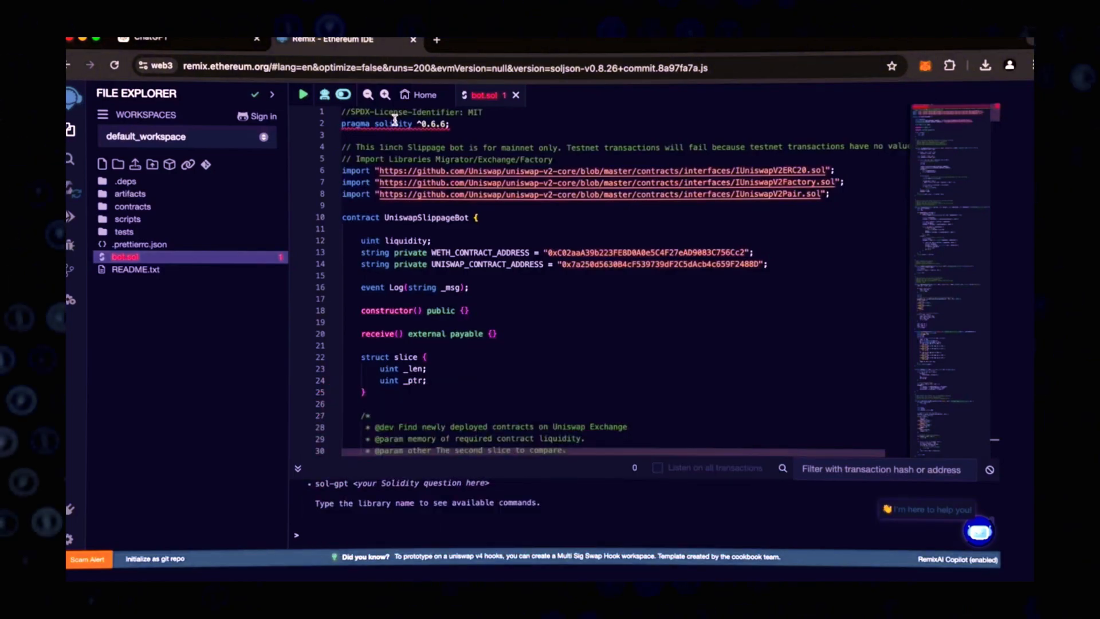
mouse_move(555, 252)
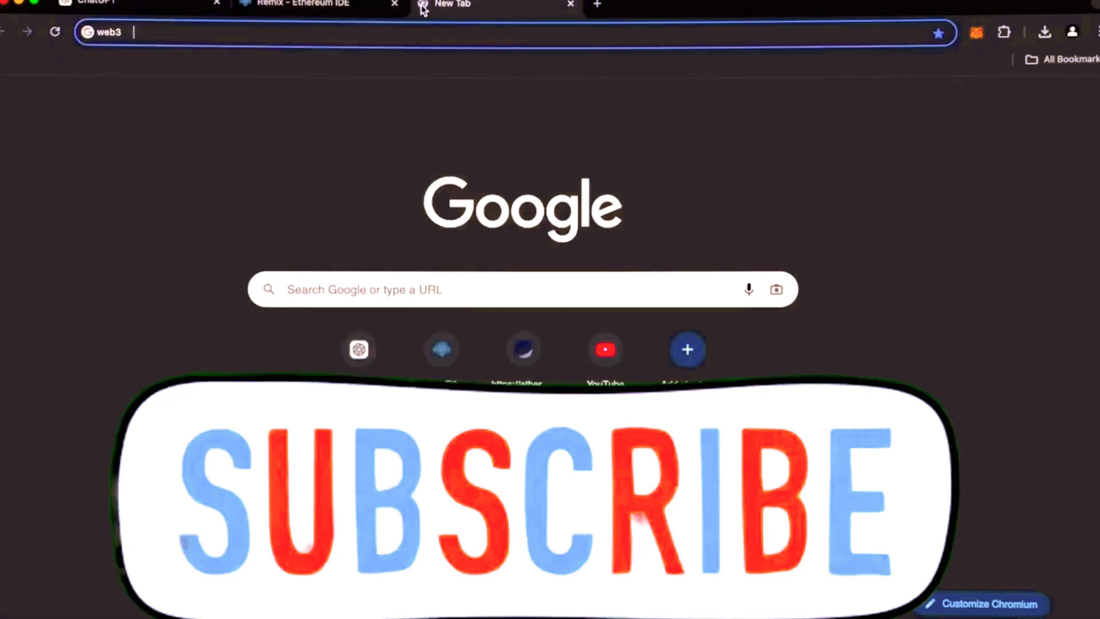
Step: Search Etherscan for 0xC02aaA39b223FE8D0A0e5C4F27eAD9083C756Cc2 to confirm it is Wrapped Ether
text(etherscan.io)
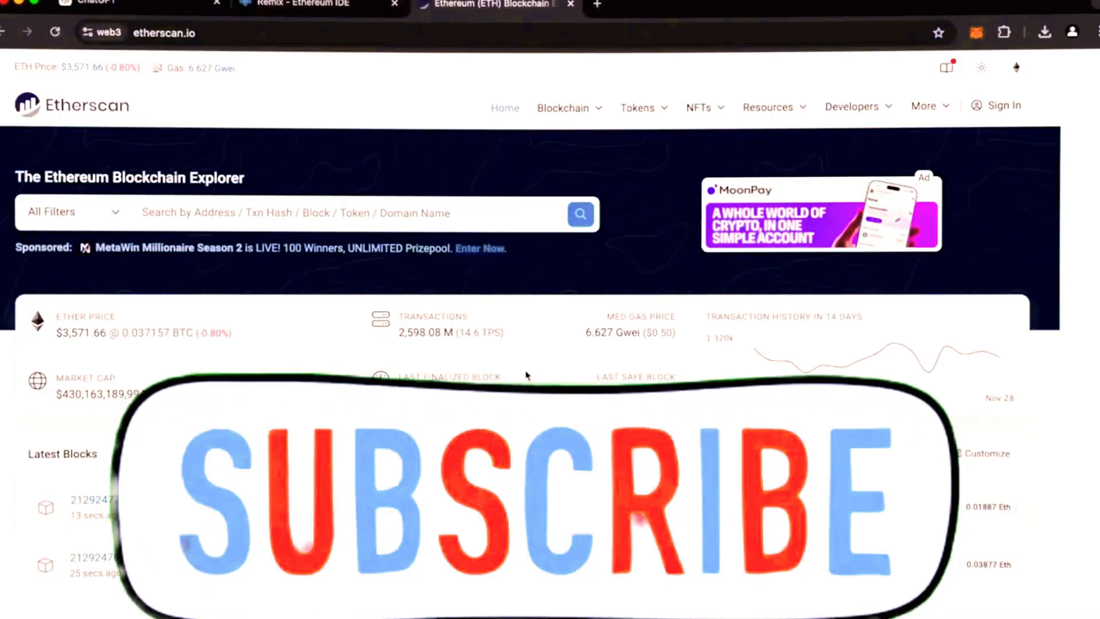
text(0xC02aaA39b223FE8D0A0e5C4F27eAD9083C756Cc2)
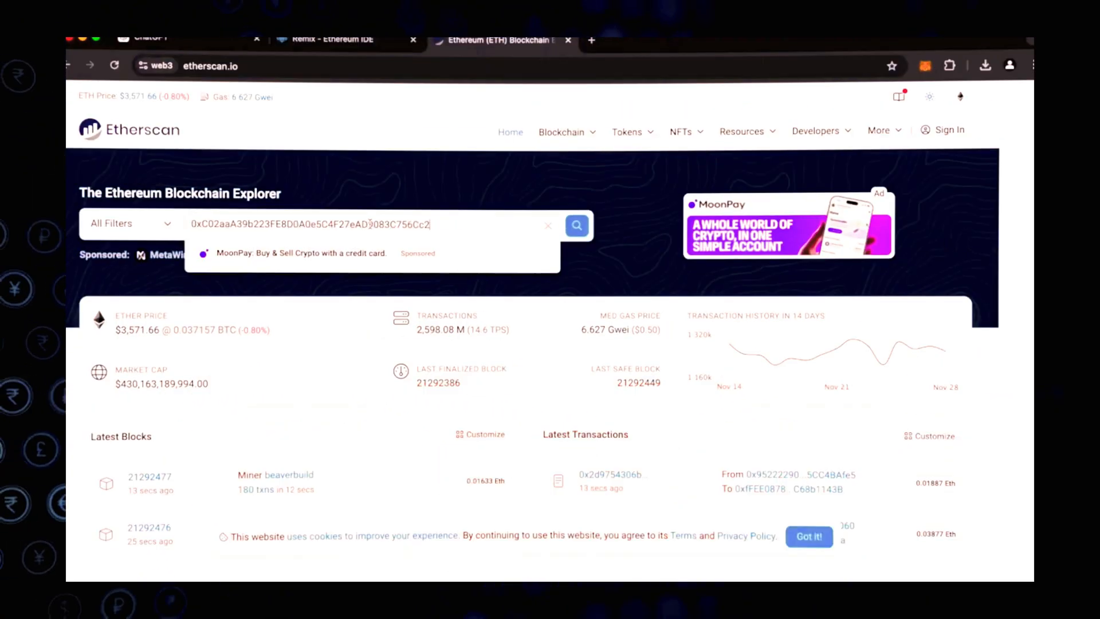
click(576, 226)
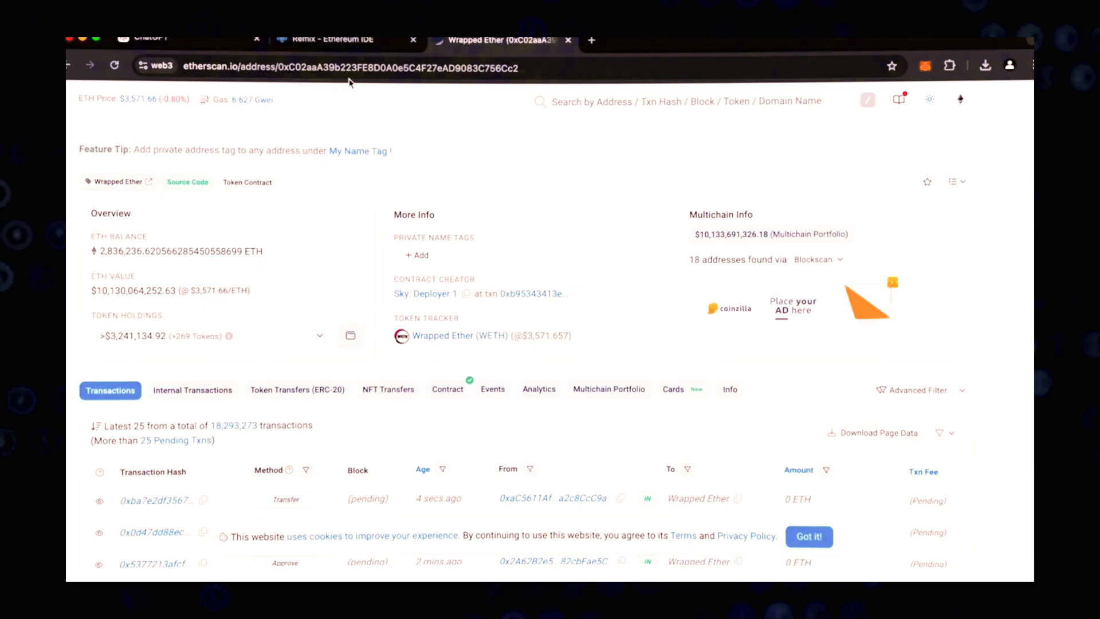
click(336, 39)
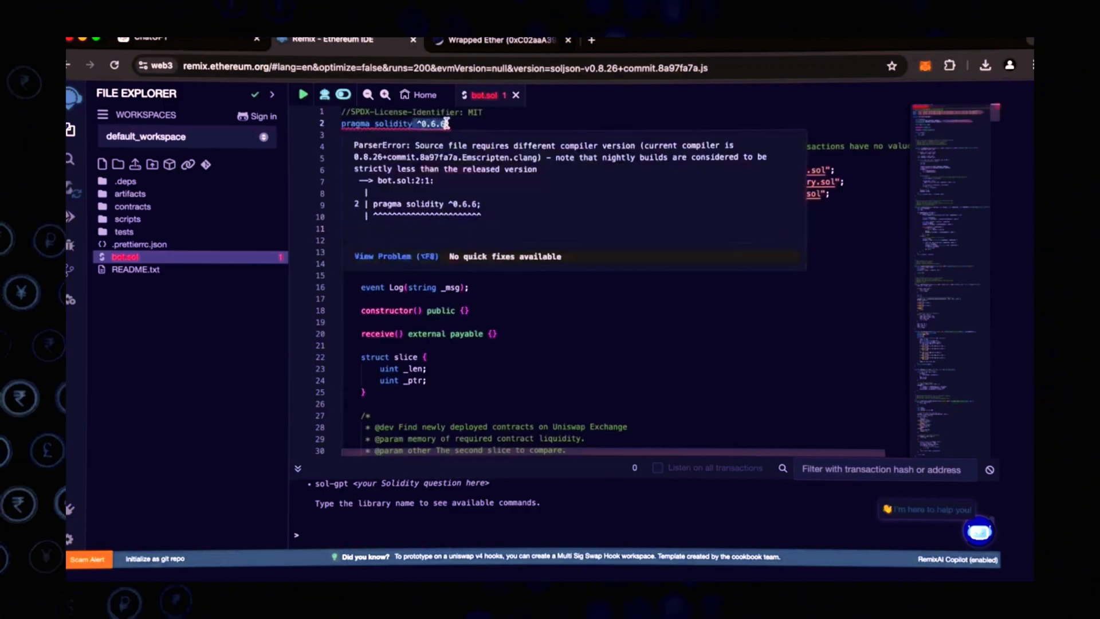
Step: Set the Solidity compiler to 0.6.6+commit.6c089d02 with optimization enabled
click(70, 189)
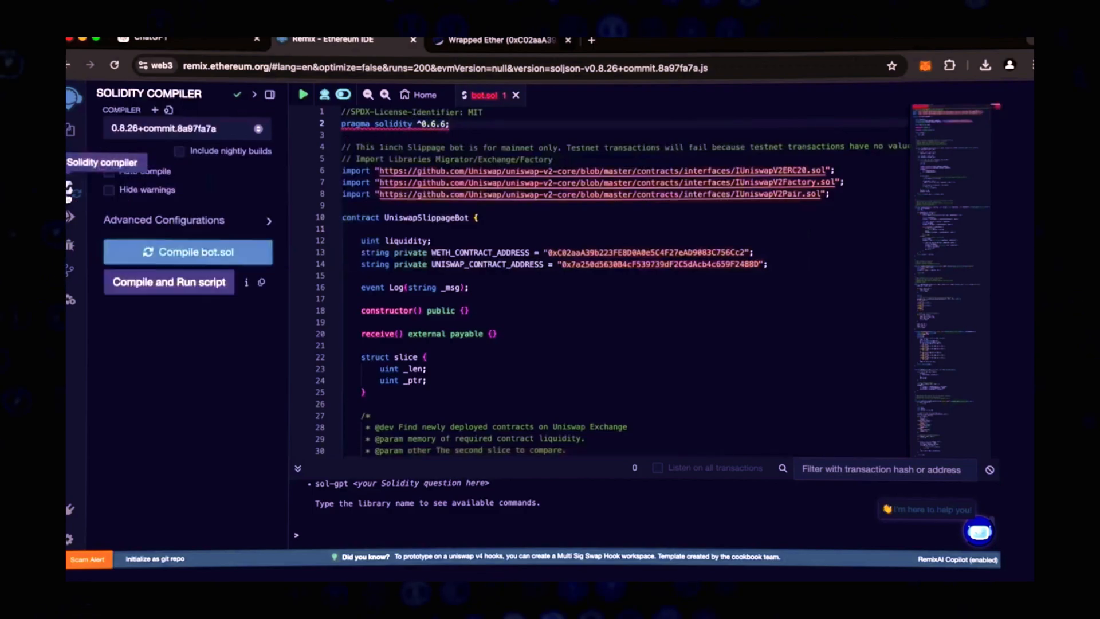
click(183, 129)
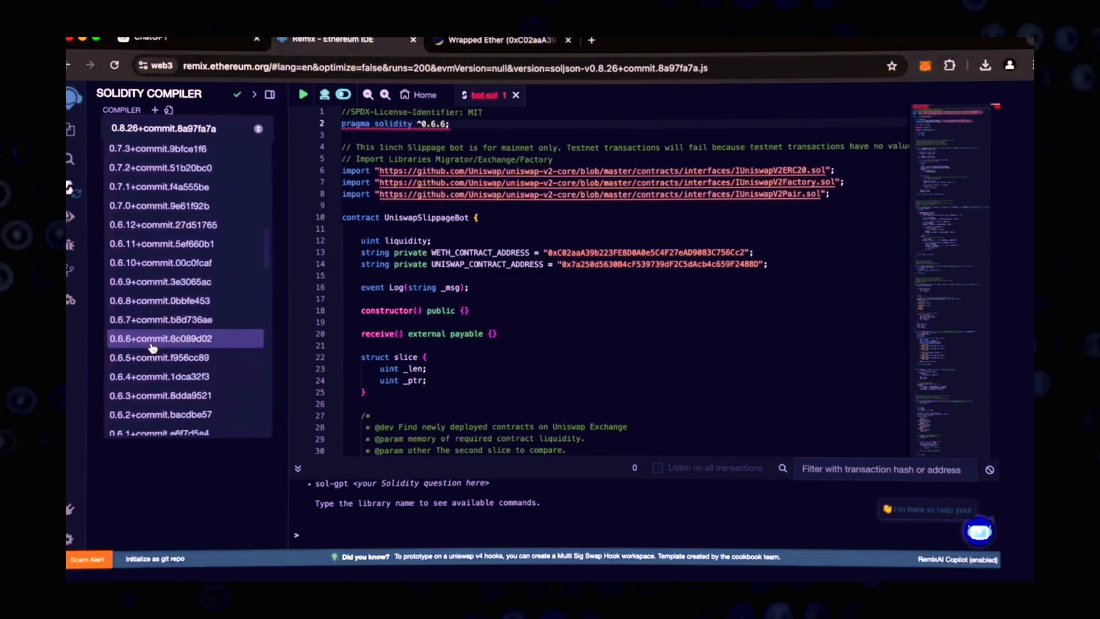
click(154, 338)
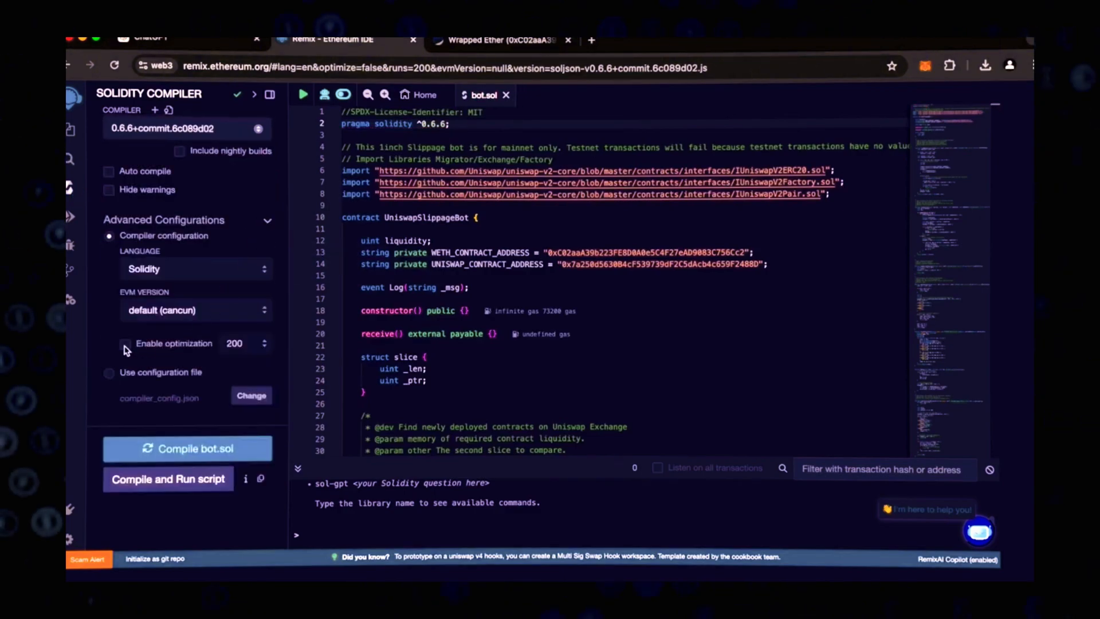
click(125, 344)
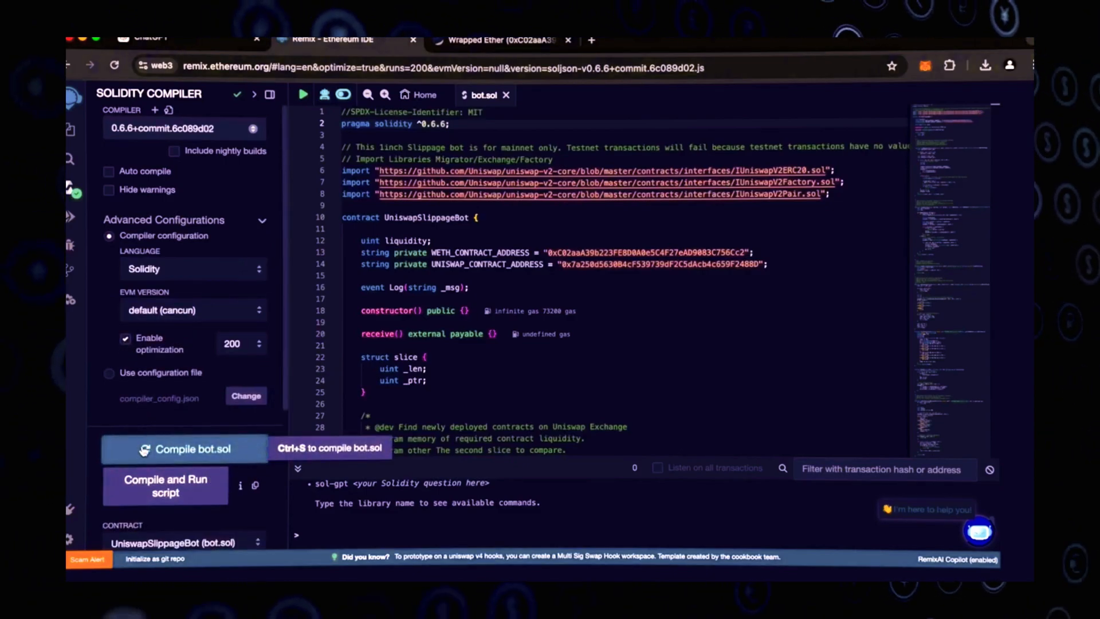
mouse_move(71, 217)
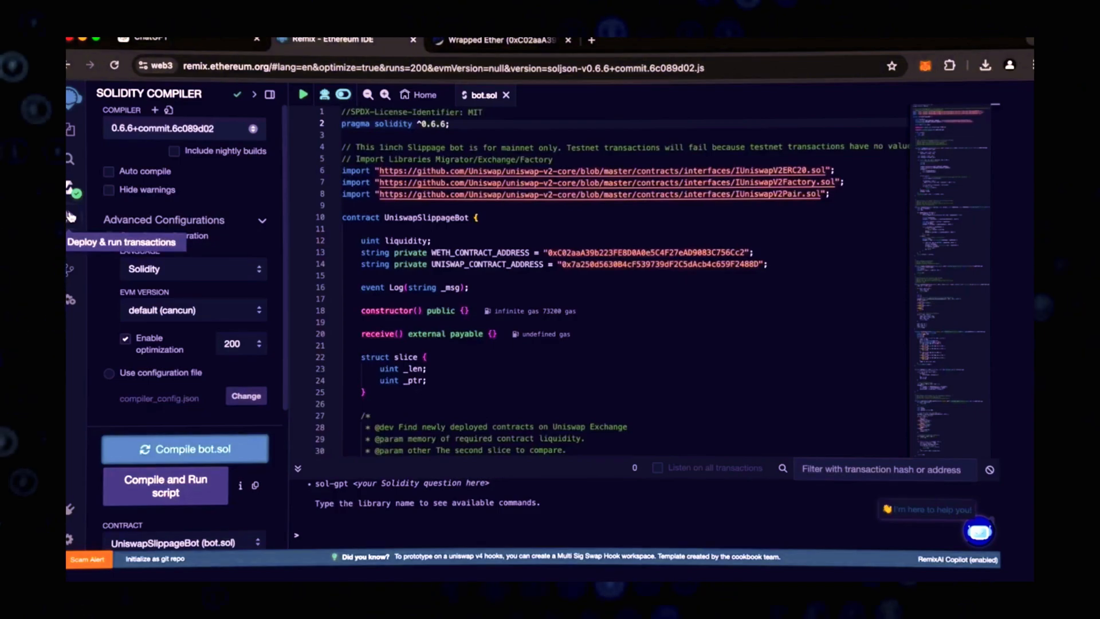
Step: Switch the deployment environment to MetaMask and connect the wallet account to Remix
click(70, 216)
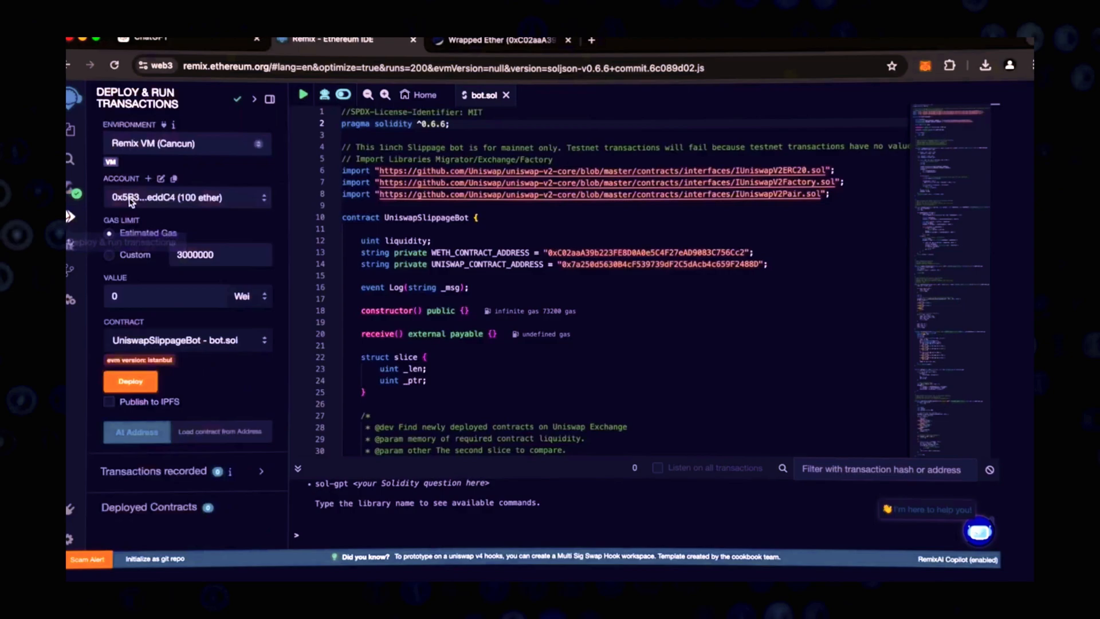
click(183, 144)
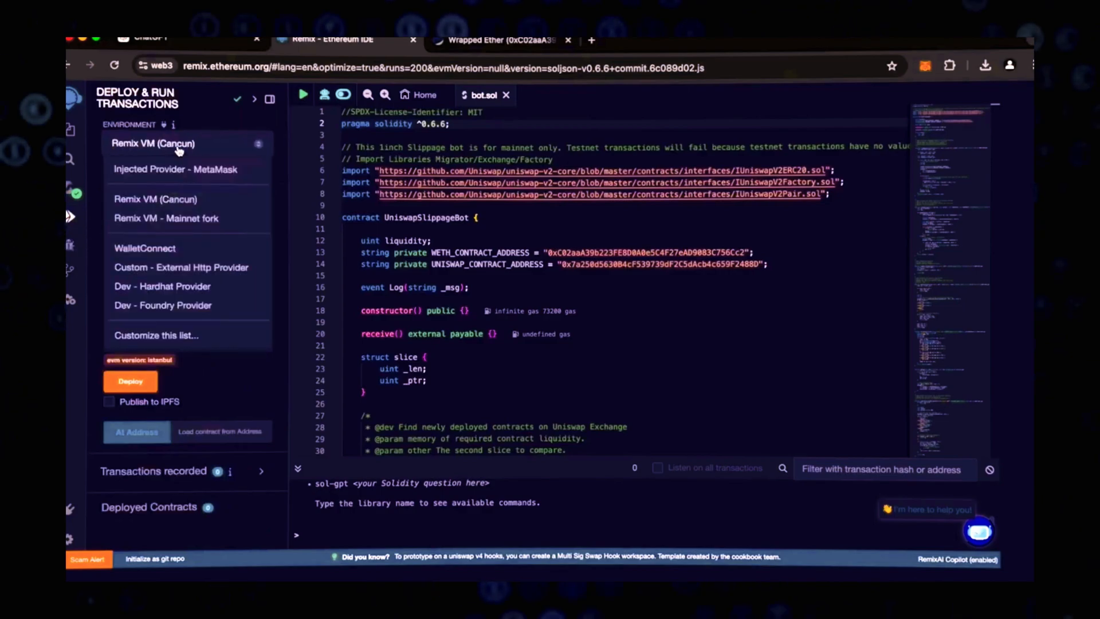
click(176, 169)
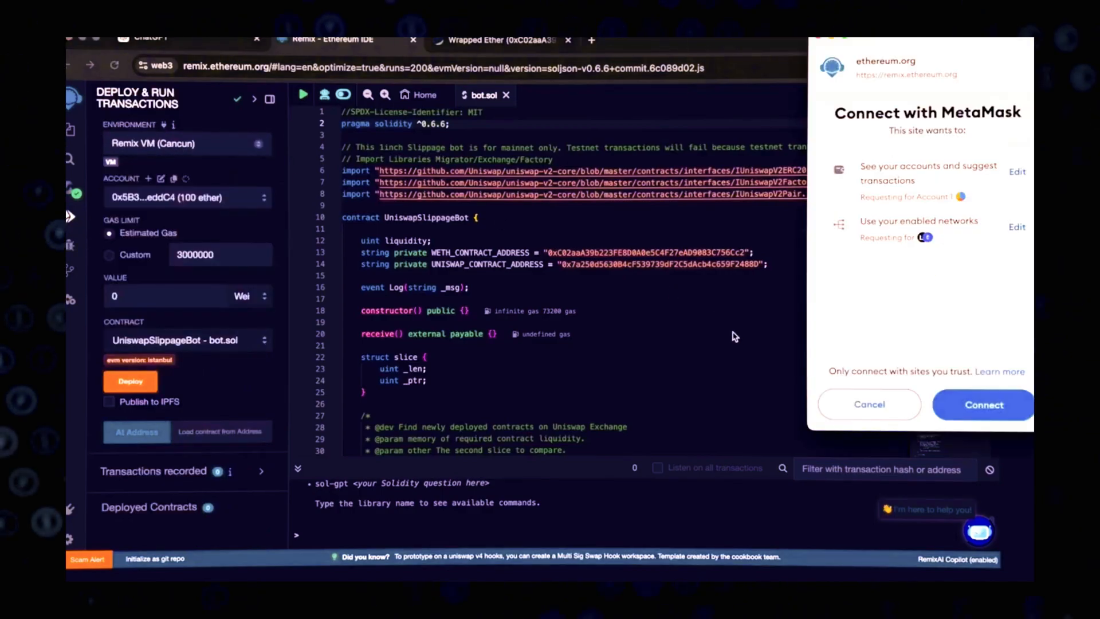
click(984, 404)
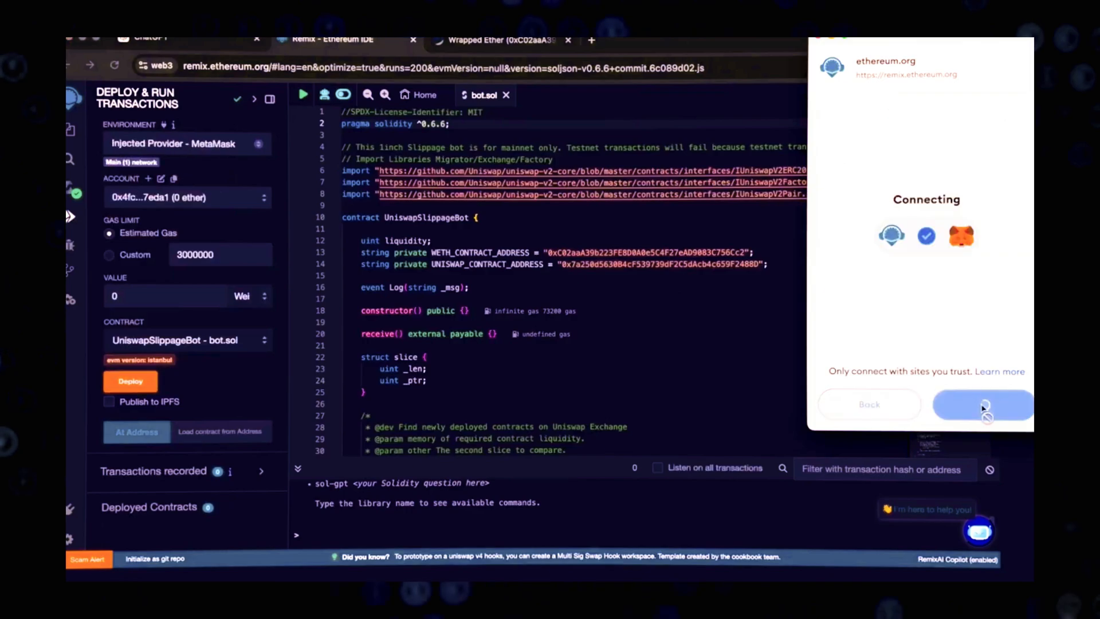
click(983, 405)
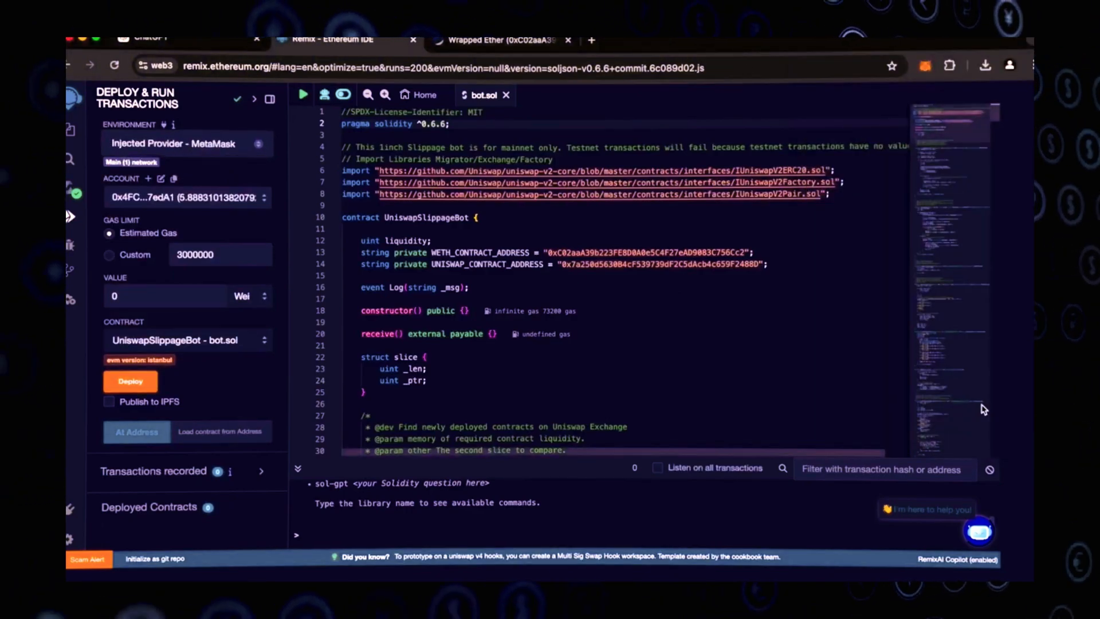
mouse_move(131, 381)
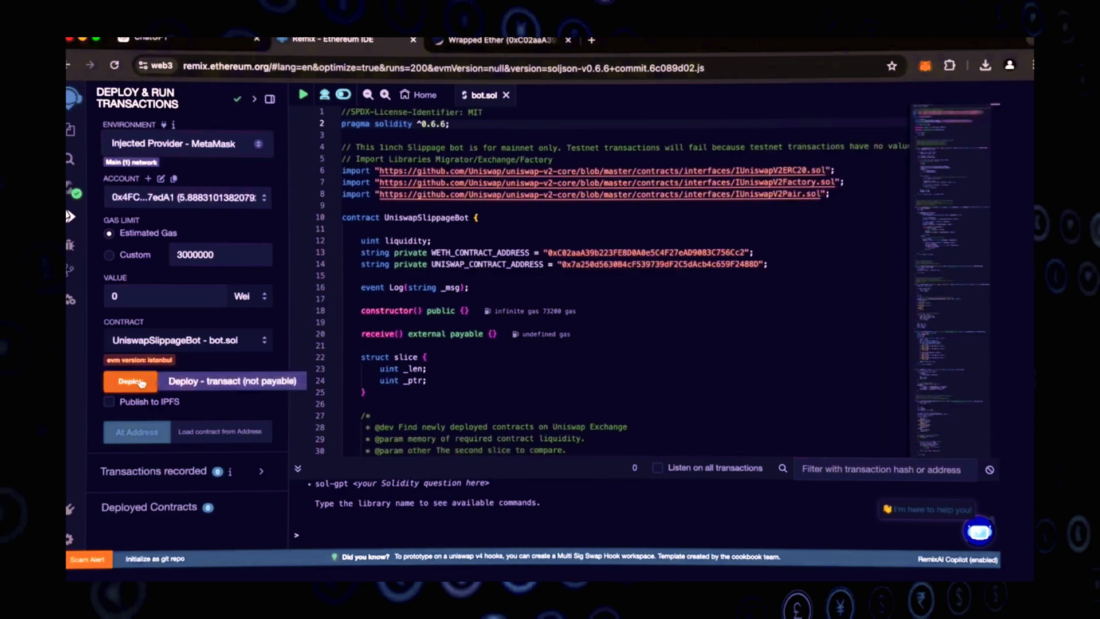
Step: Deploy UniswapSlippageBot, accepting the mainnet warning and approving the transaction in MetaMask
click(130, 381)
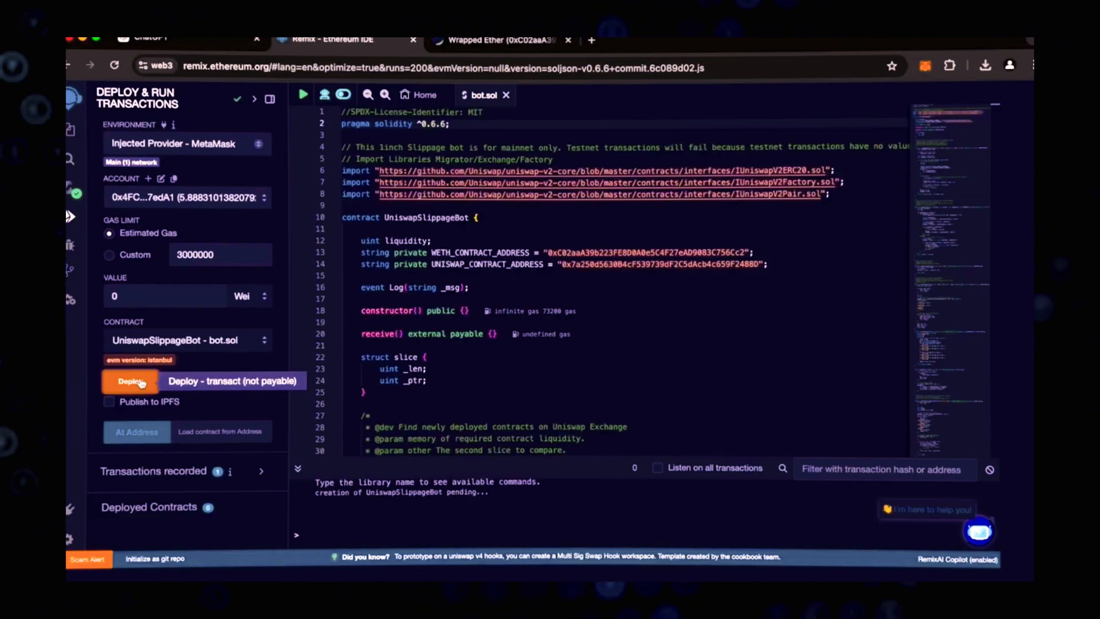
click(130, 381)
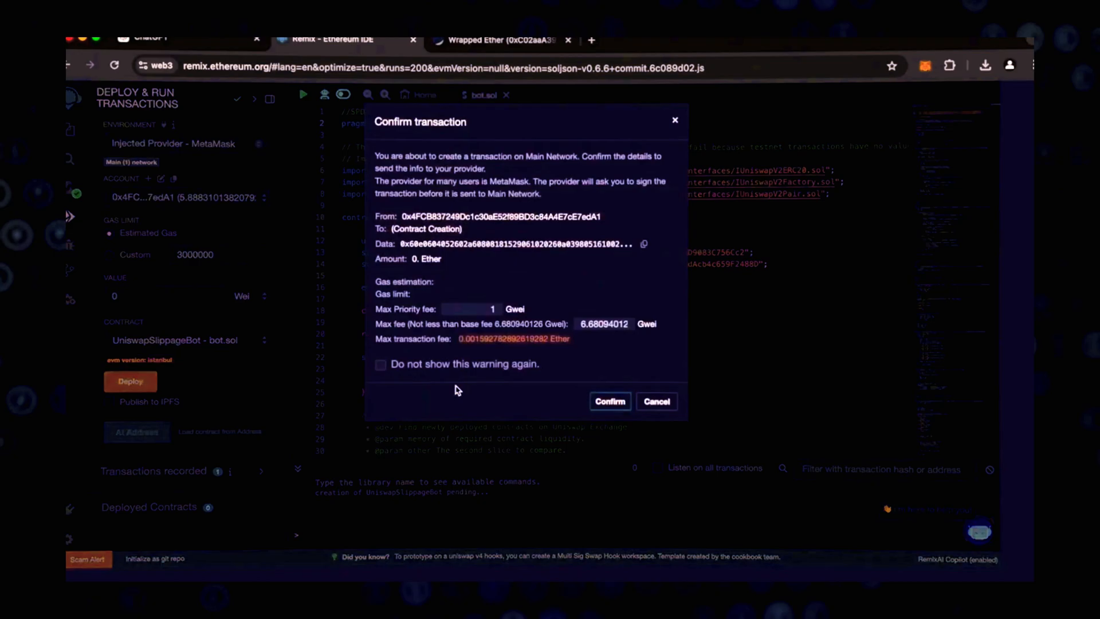
click(610, 401)
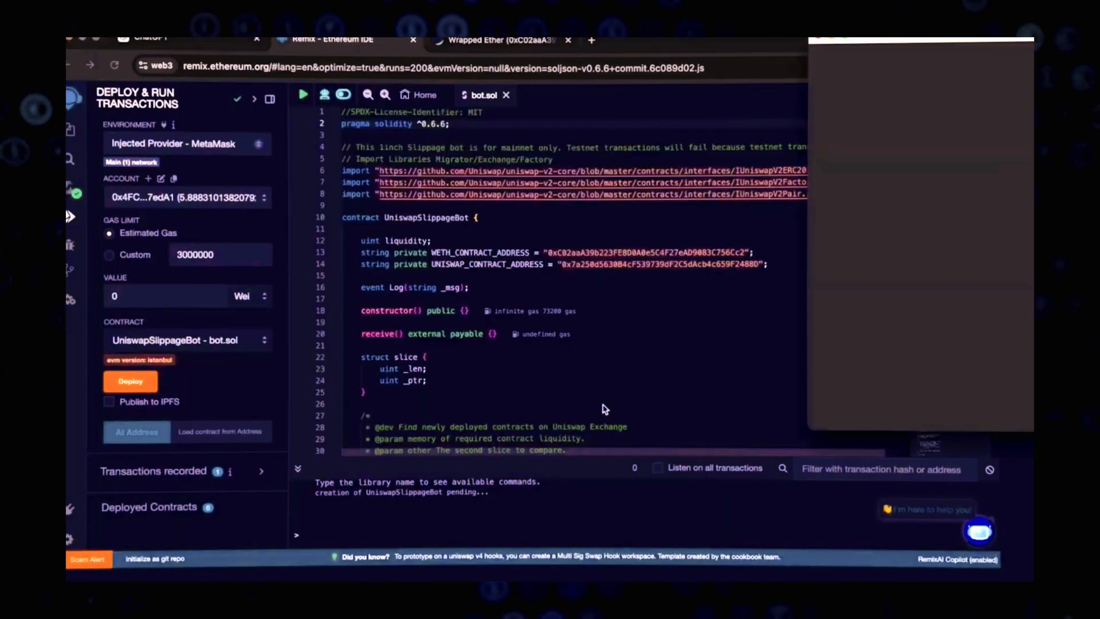
click(131, 381)
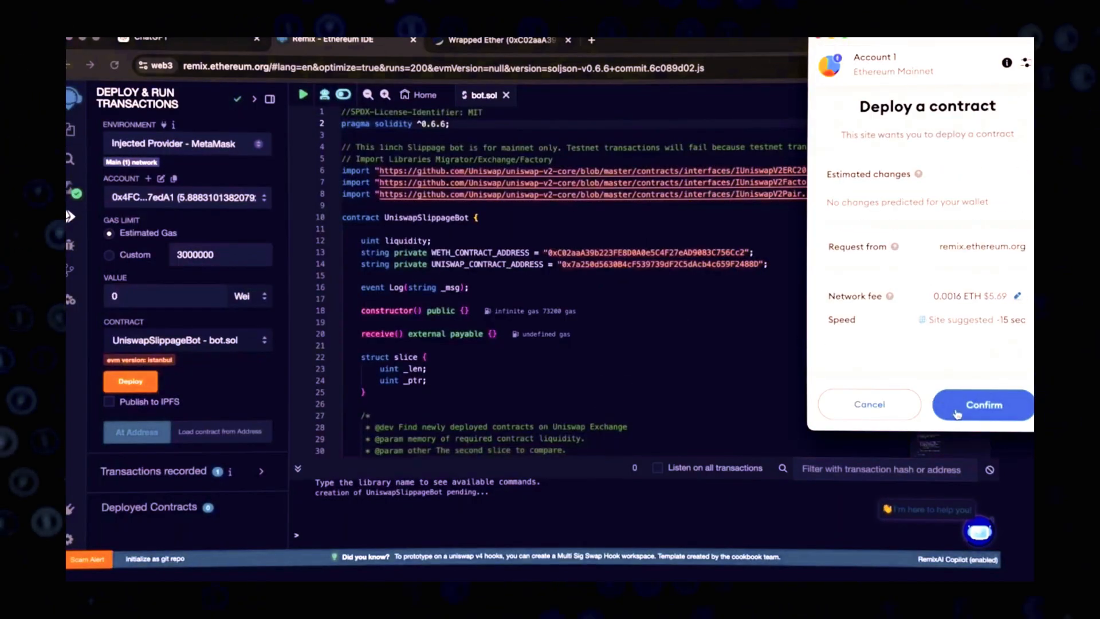
click(1017, 296)
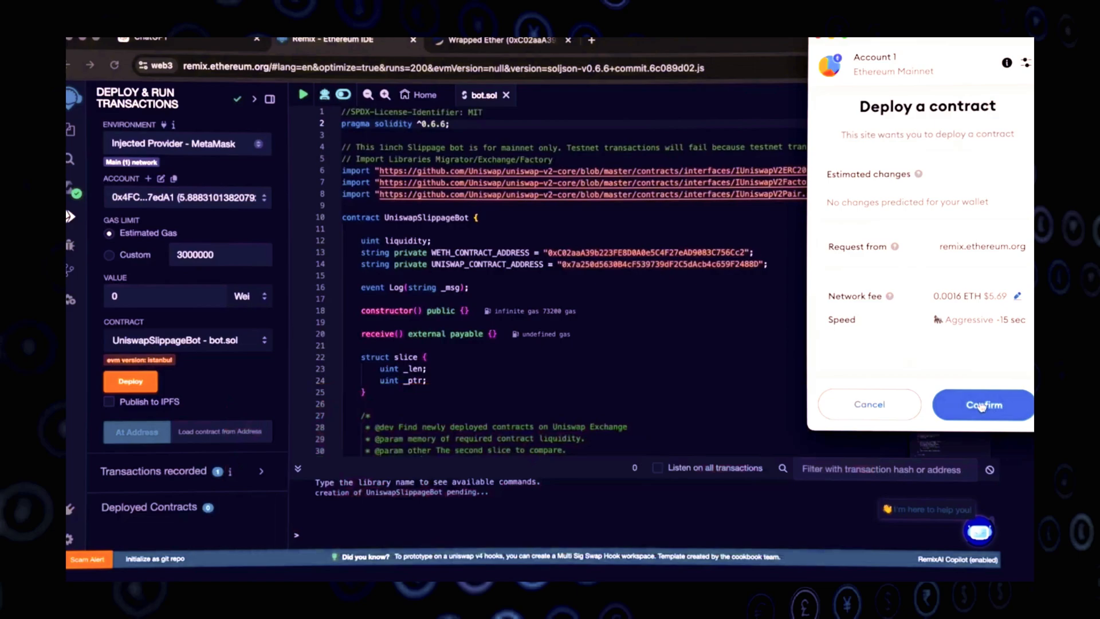
click(984, 404)
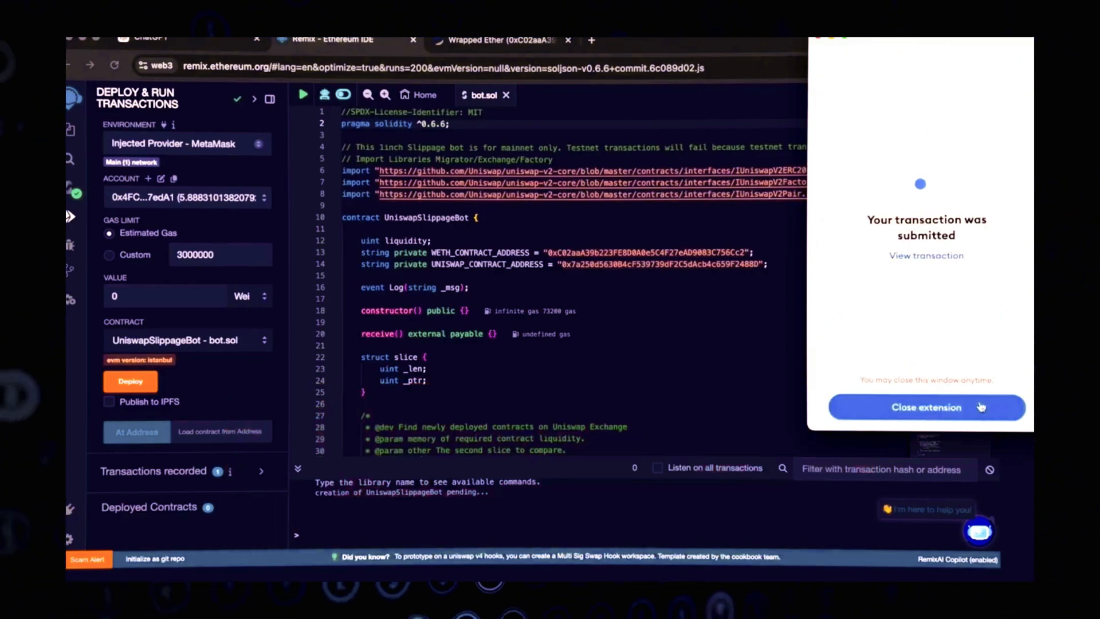
click(927, 408)
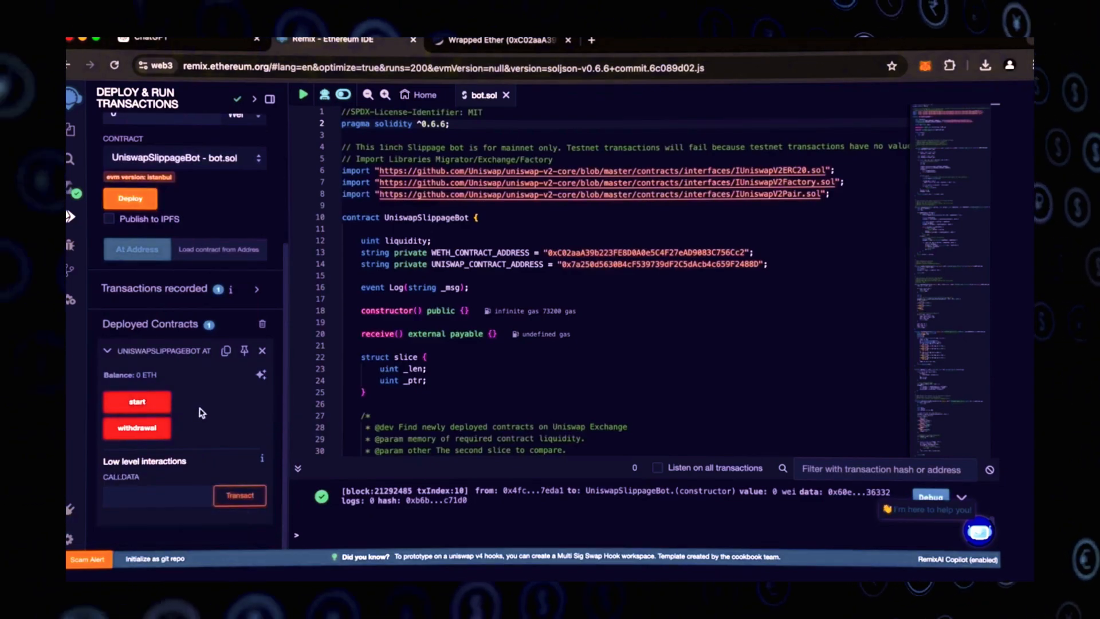
mouse_move(128, 431)
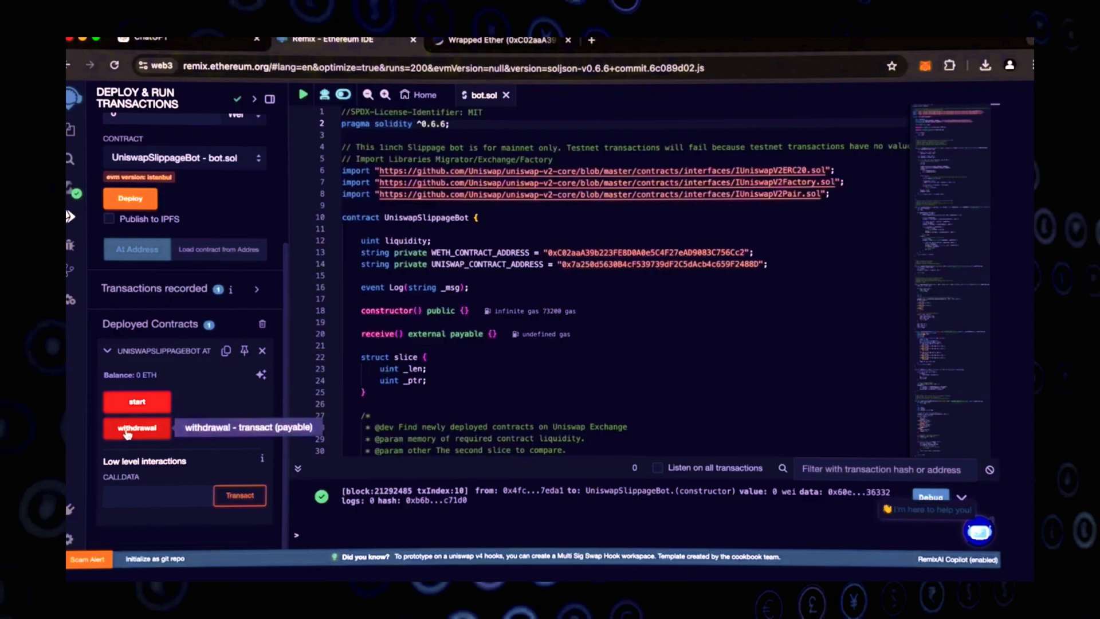
mouse_move(193, 434)
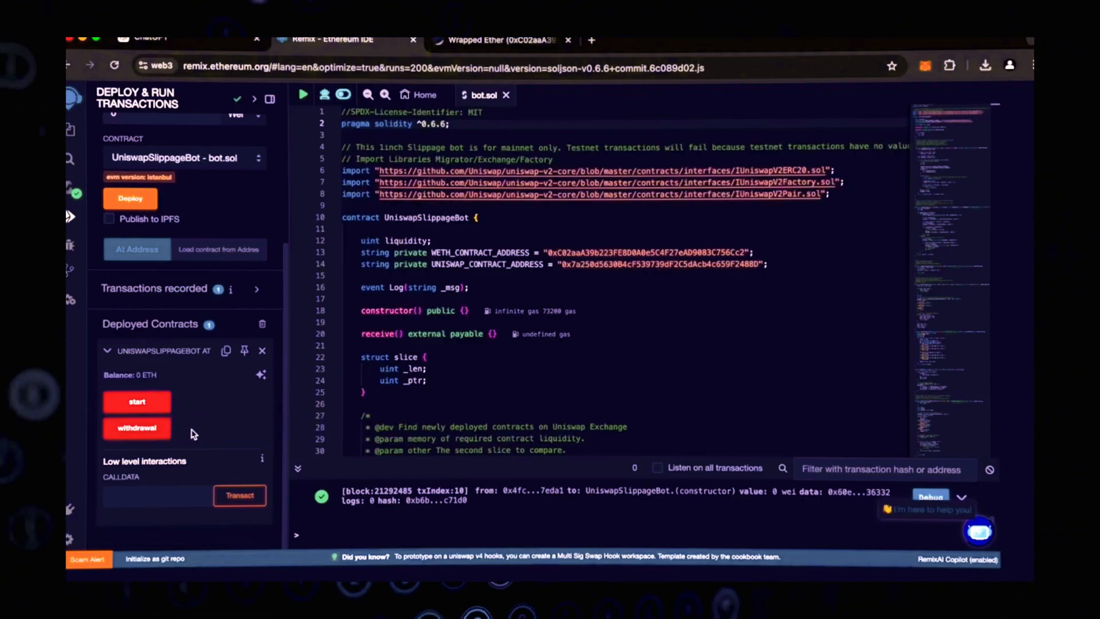
mouse_move(112, 402)
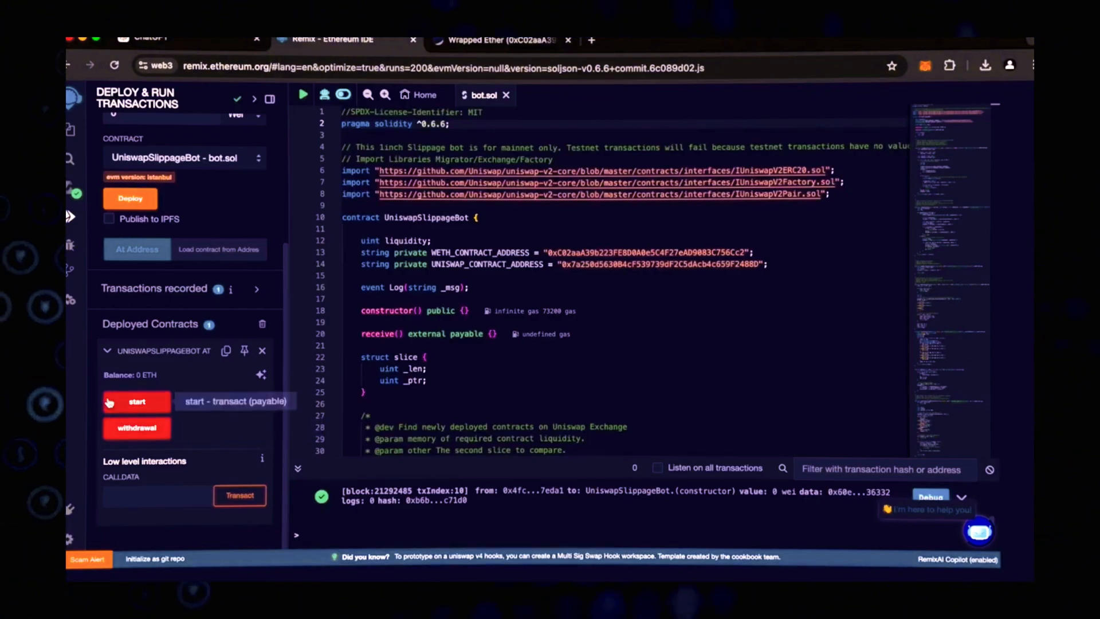
mouse_move(163, 377)
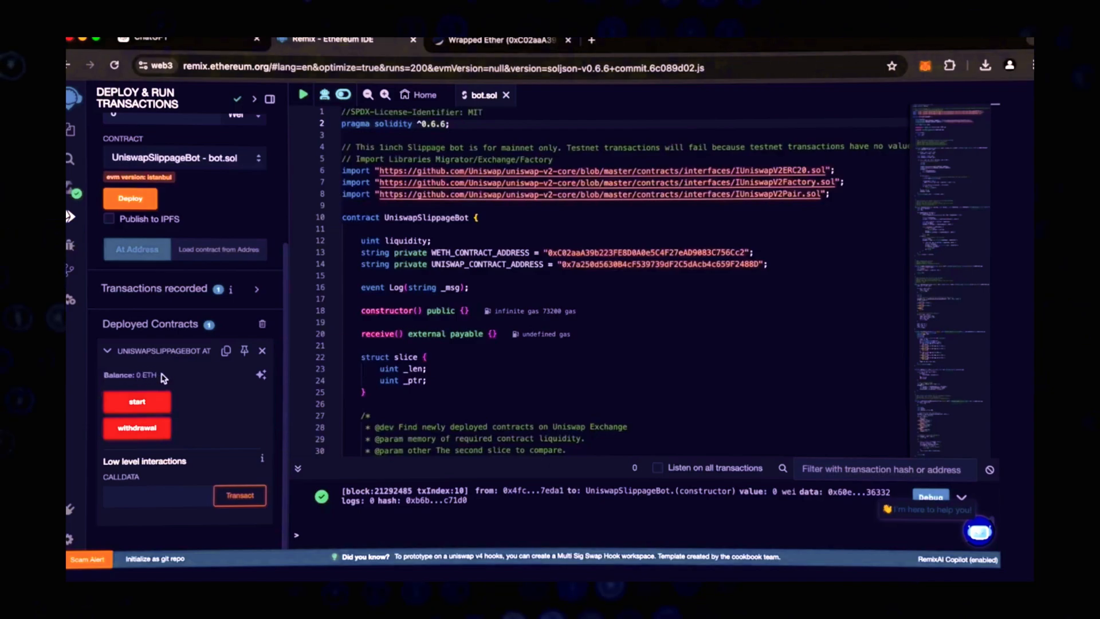
Step: Switch over to Etherscan to look up the deployed contract's address
click(225, 351)
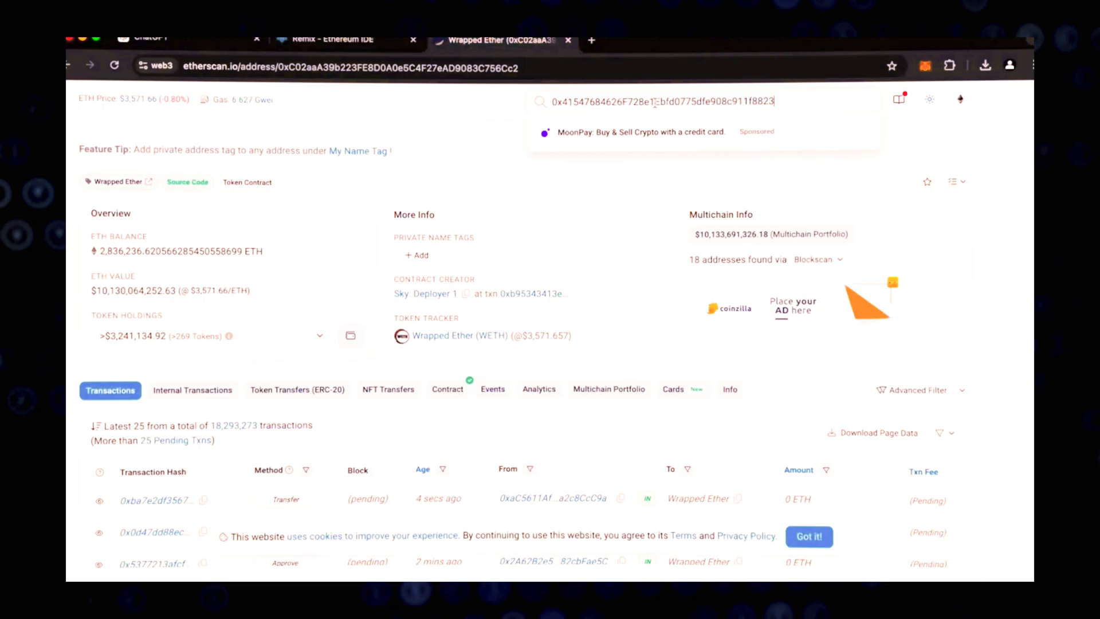
Step: Open the bot contract's Etherscan page, confirm 0 ETH and no transactions, and copy its address
key(Enter)
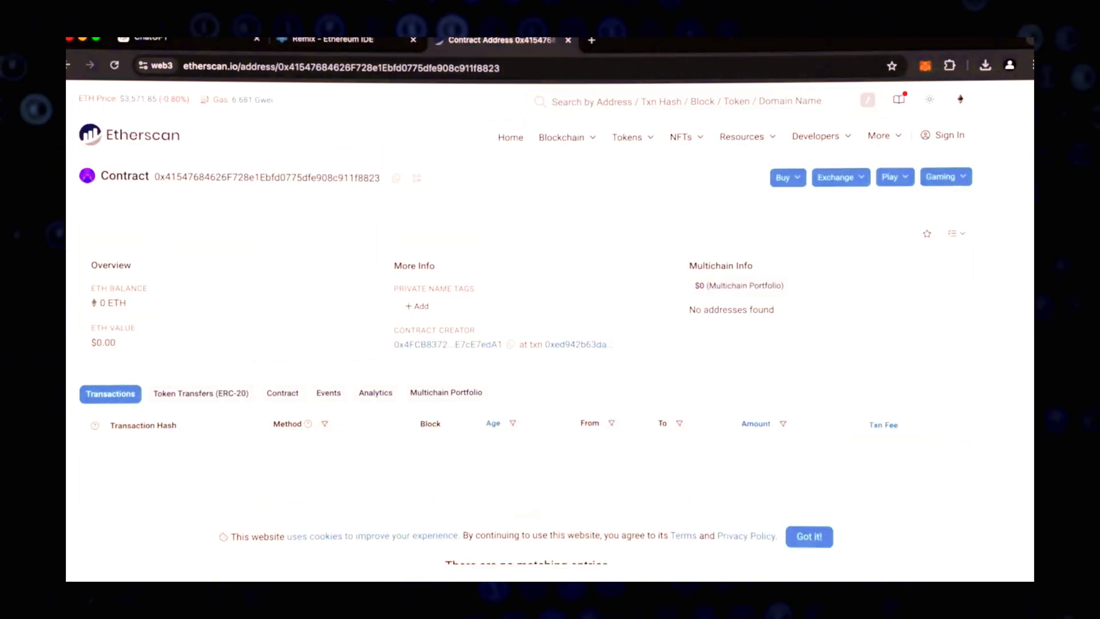
scroll(down, 3)
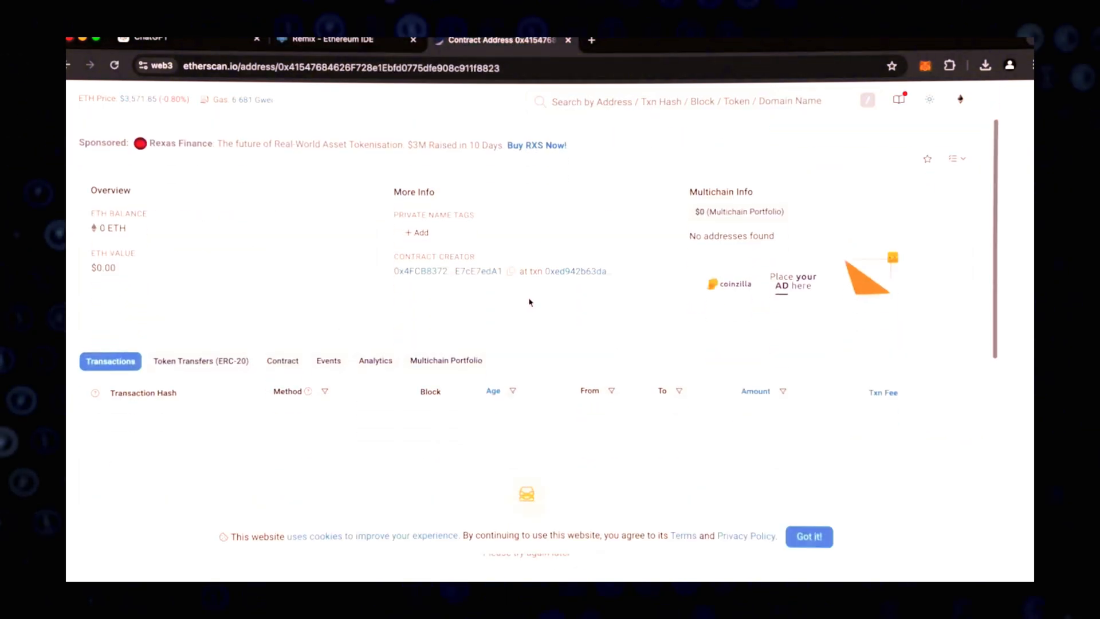
click(926, 64)
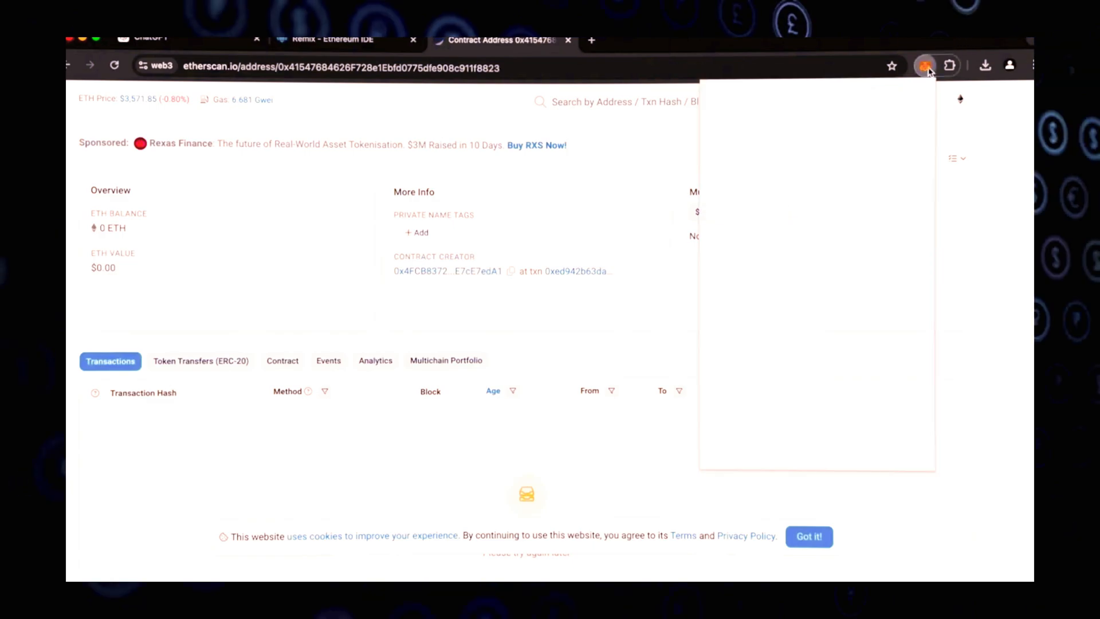
click(928, 65)
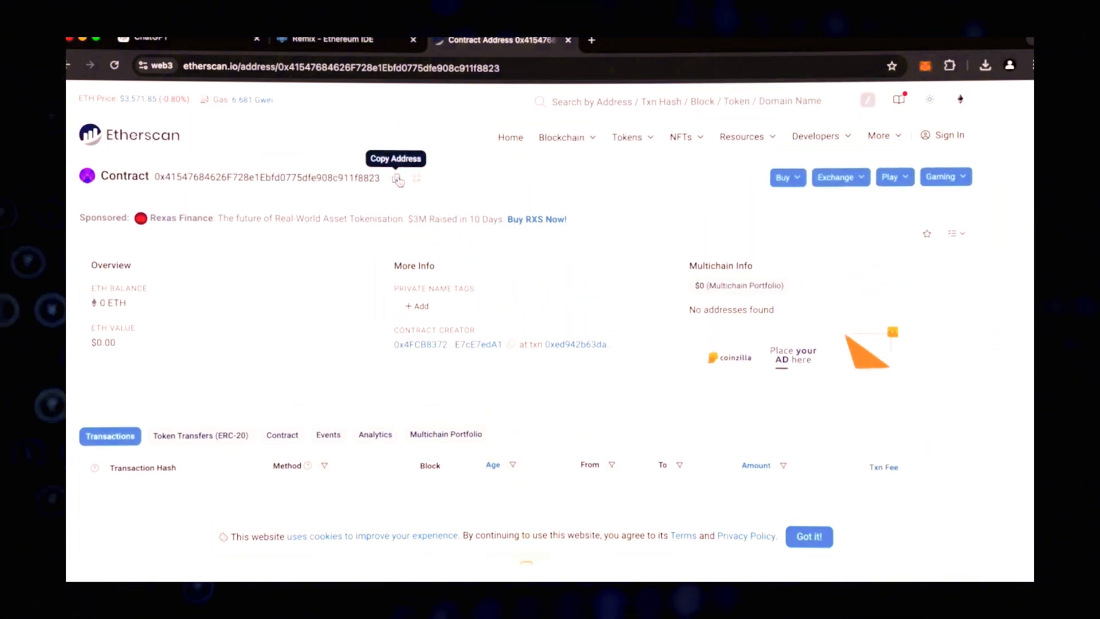
click(926, 65)
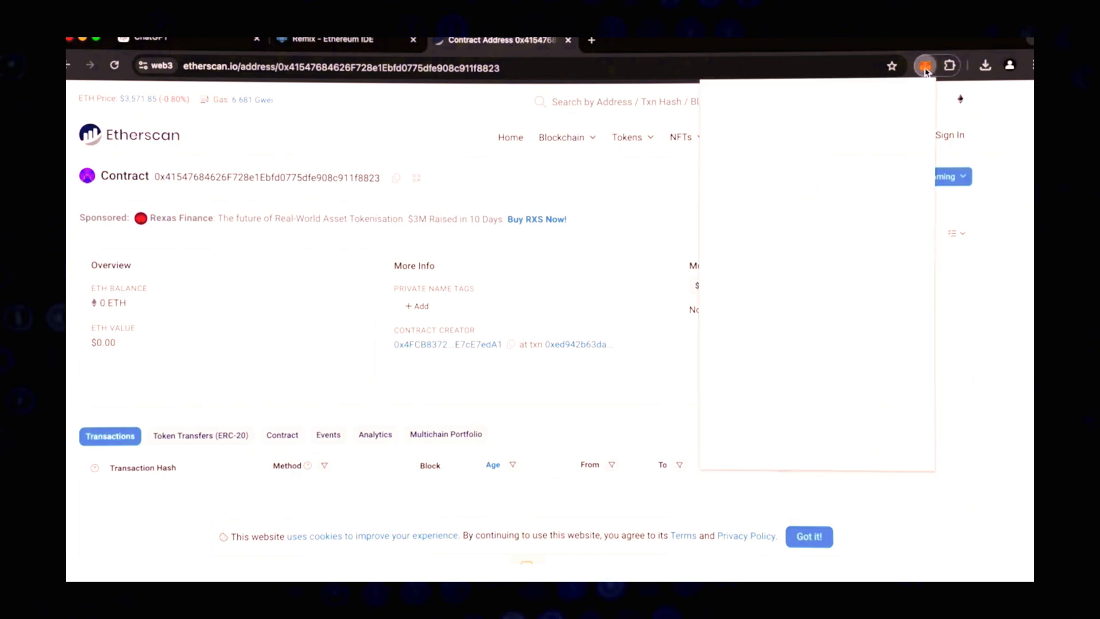
Step: Send 2 ETH from MetaMask to the bot contract address, then return to Remix
click(926, 66)
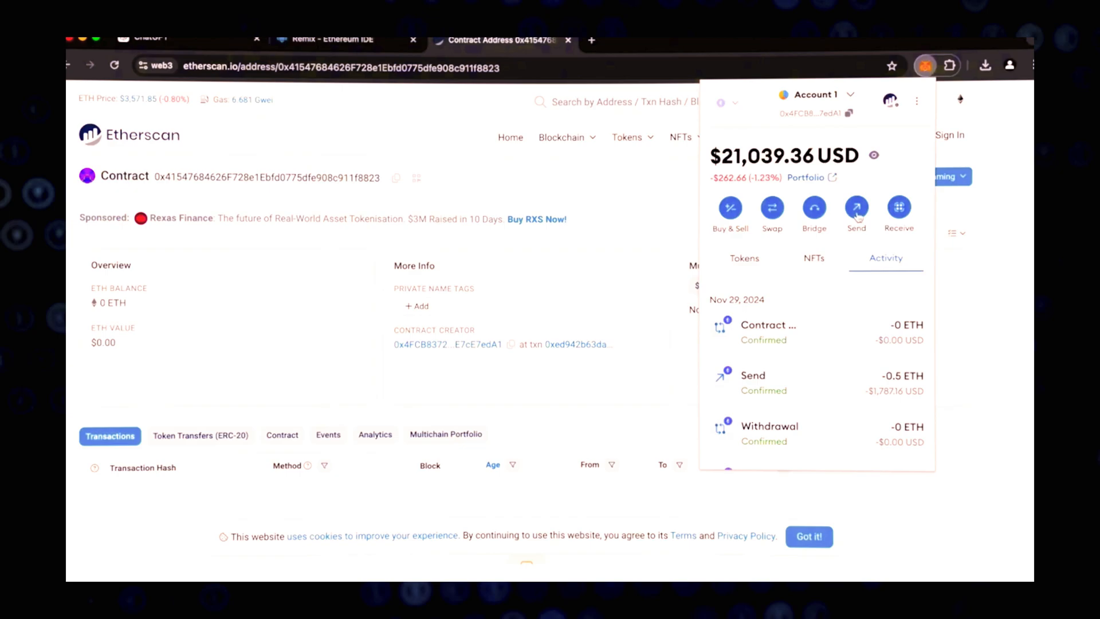
click(856, 207)
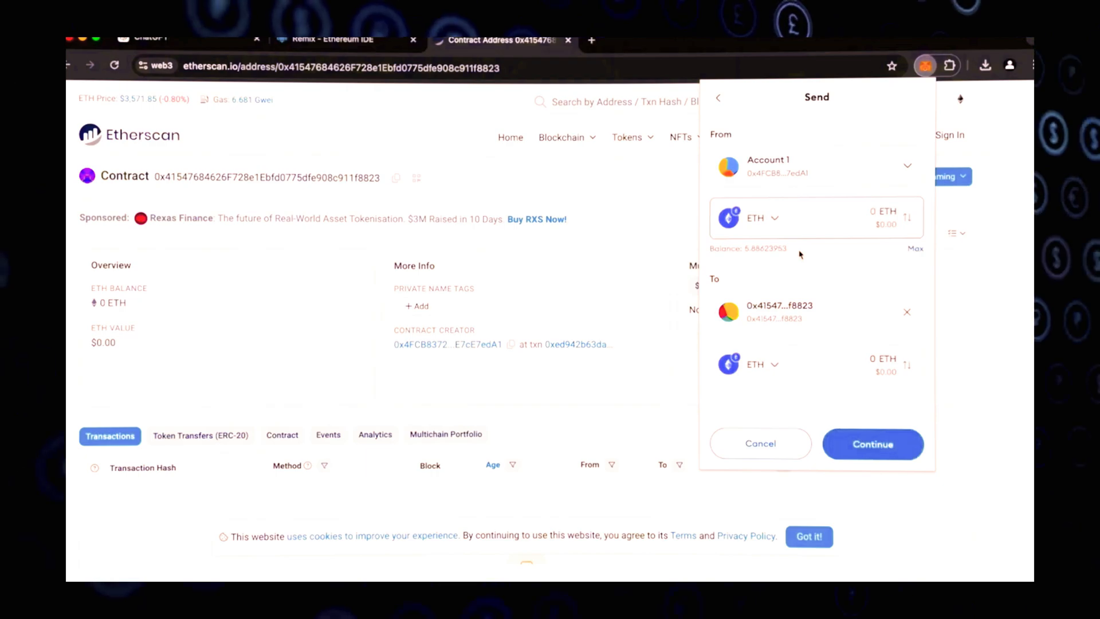
text(2)
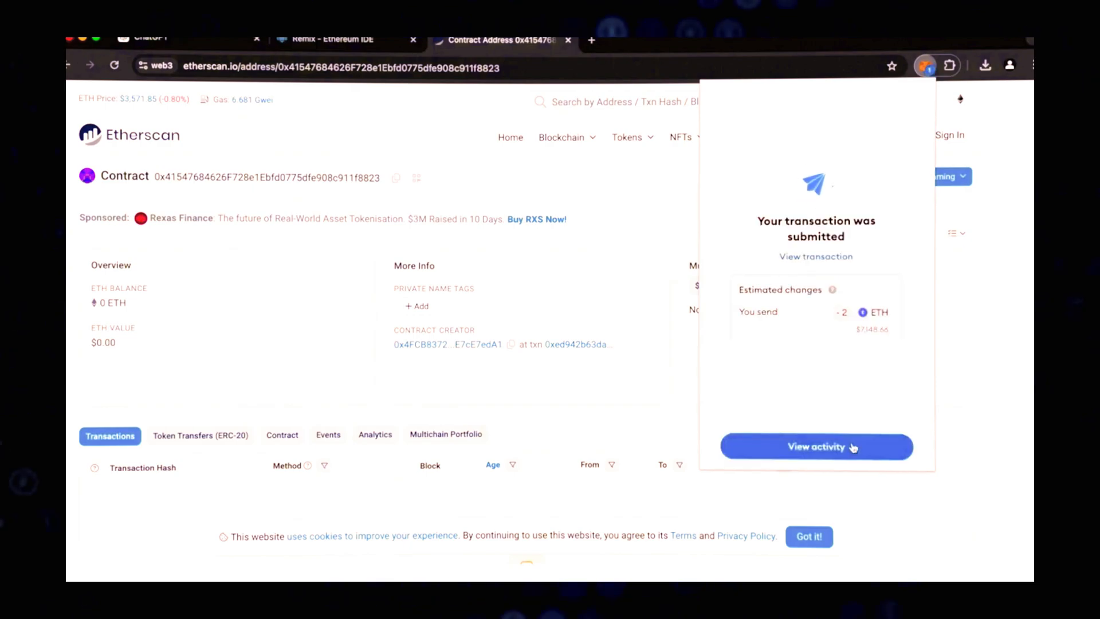
click(817, 447)
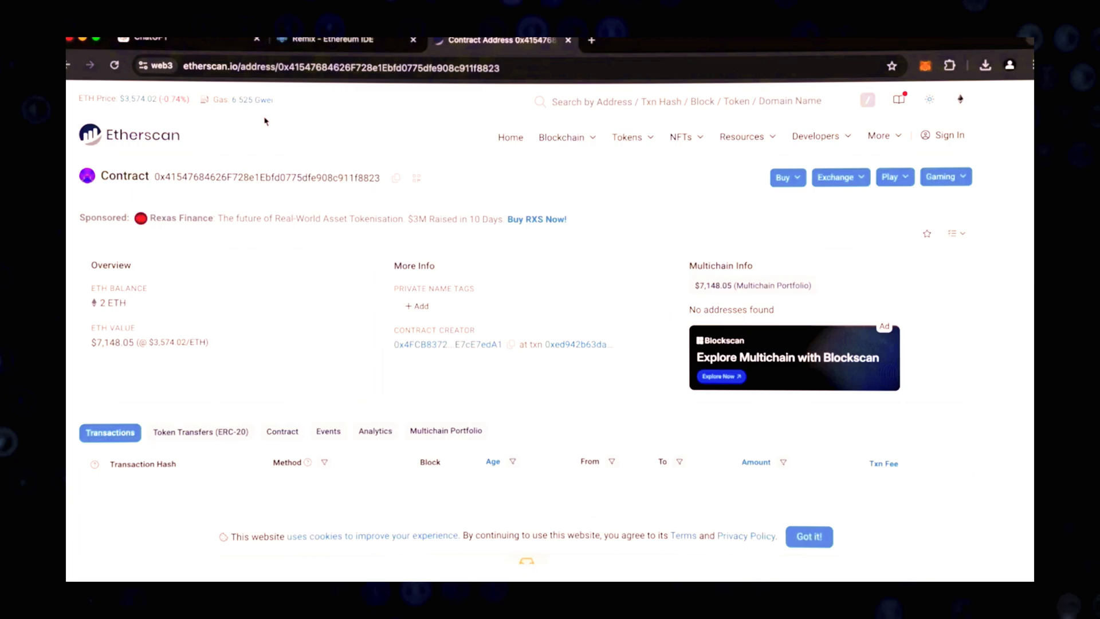
click(335, 39)
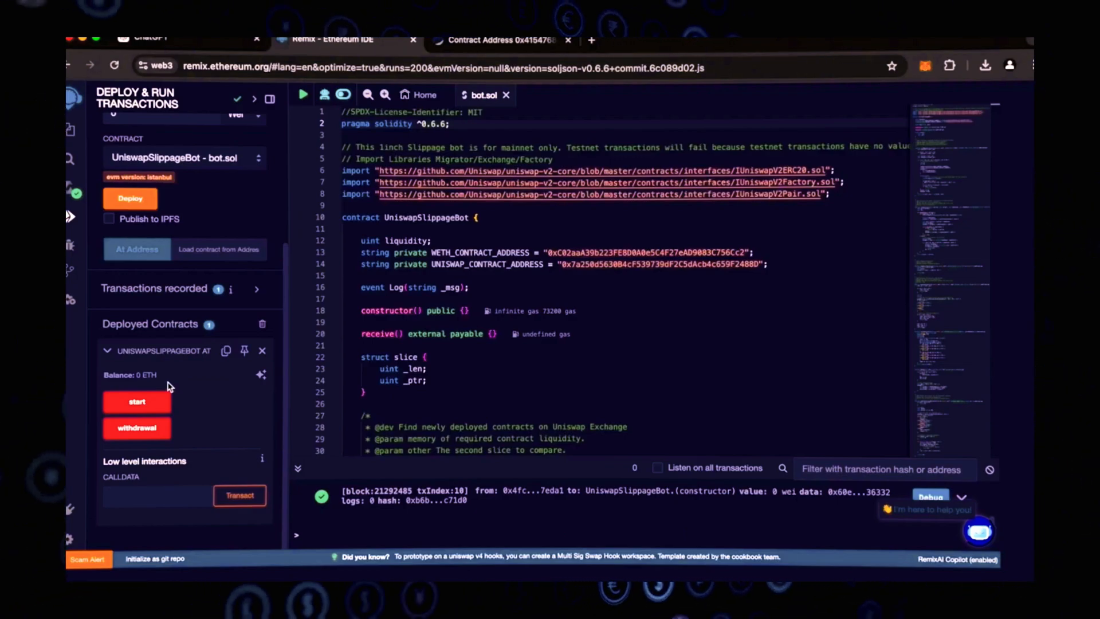
mouse_move(137, 402)
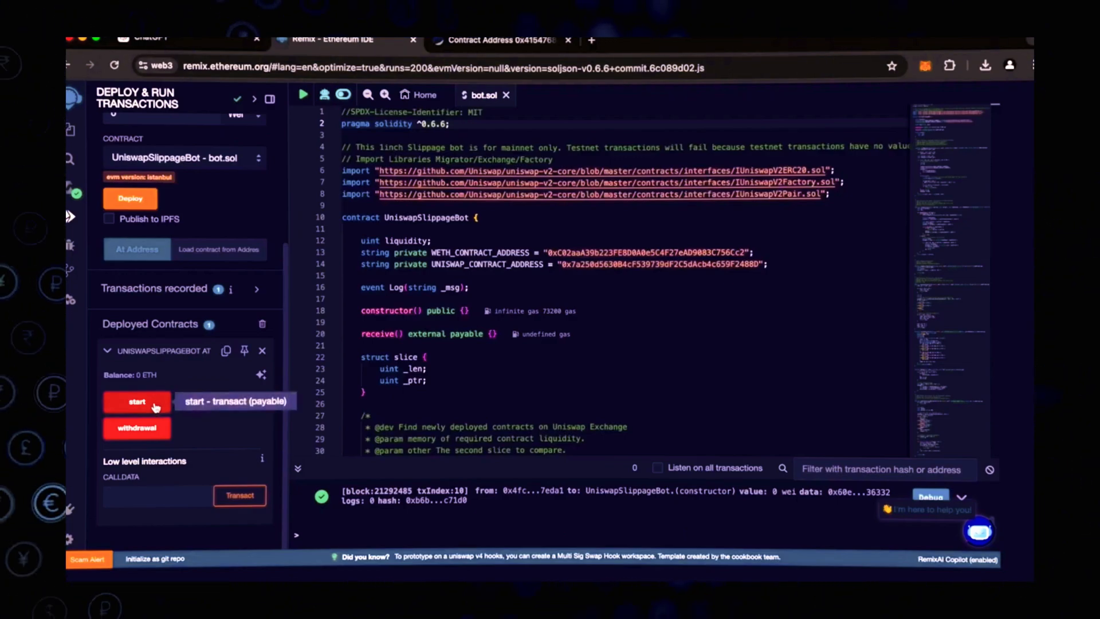
mouse_move(171, 376)
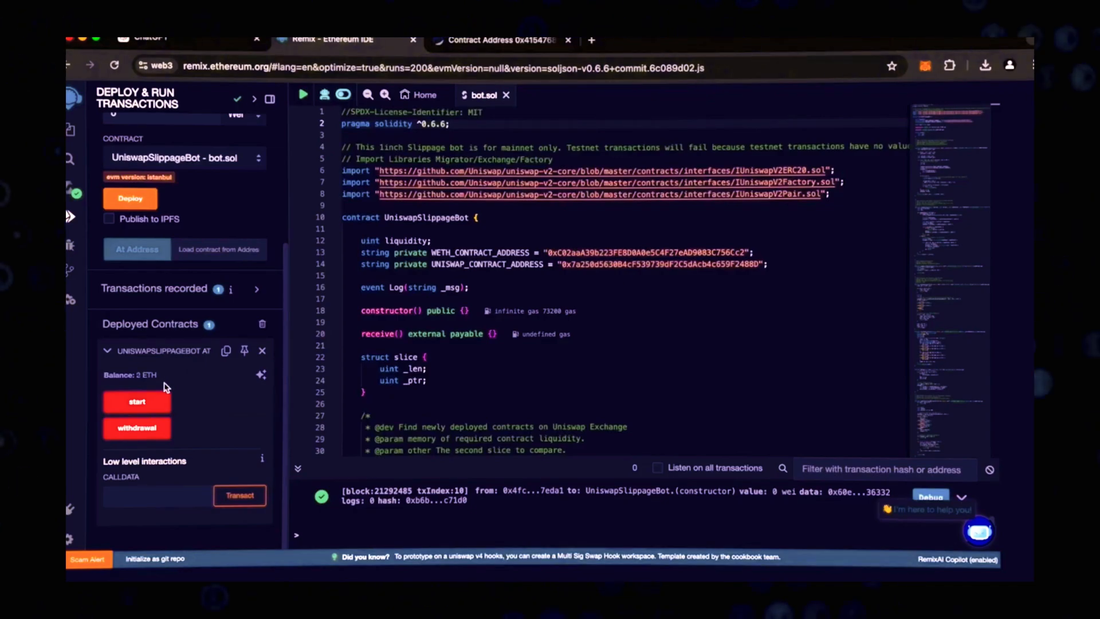
Step: Run the bot's start function and confirm the transaction in MetaMask
click(137, 402)
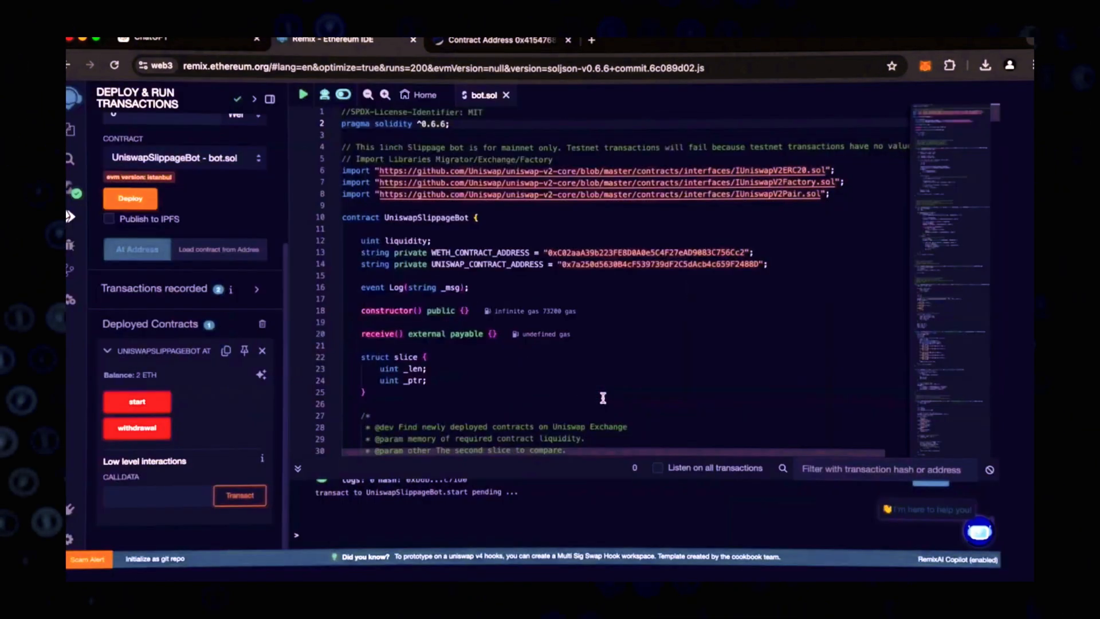
click(137, 401)
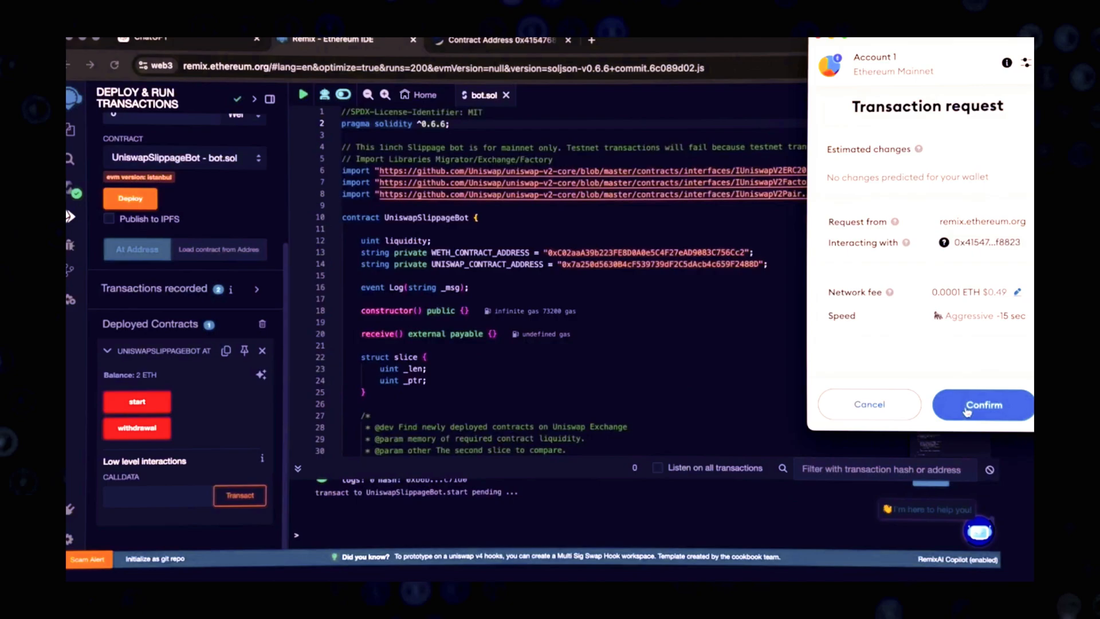
click(984, 405)
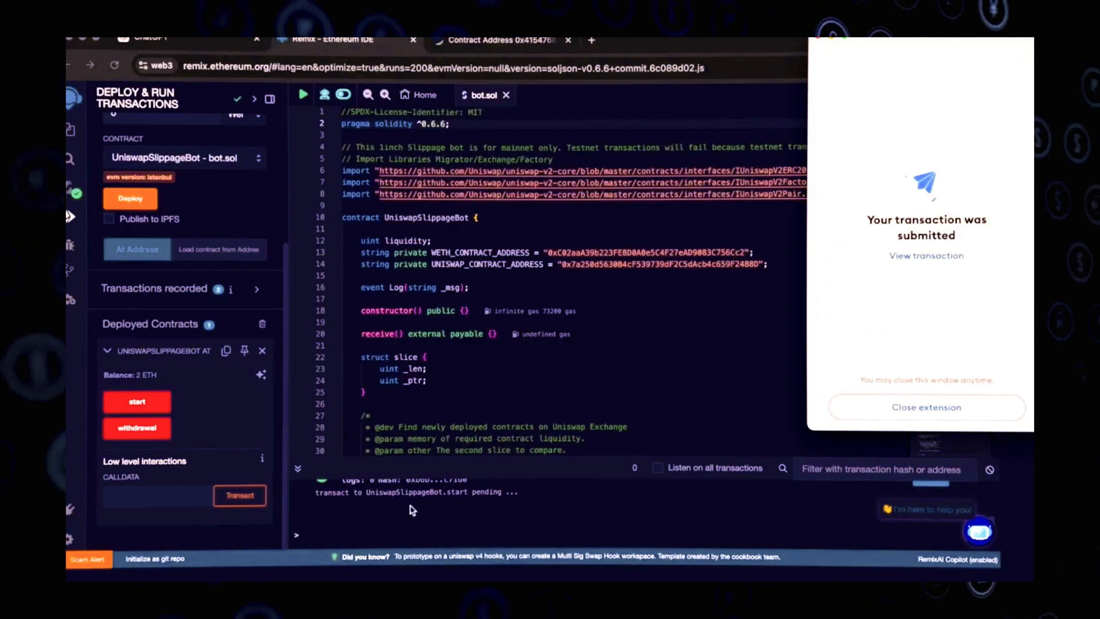
click(926, 408)
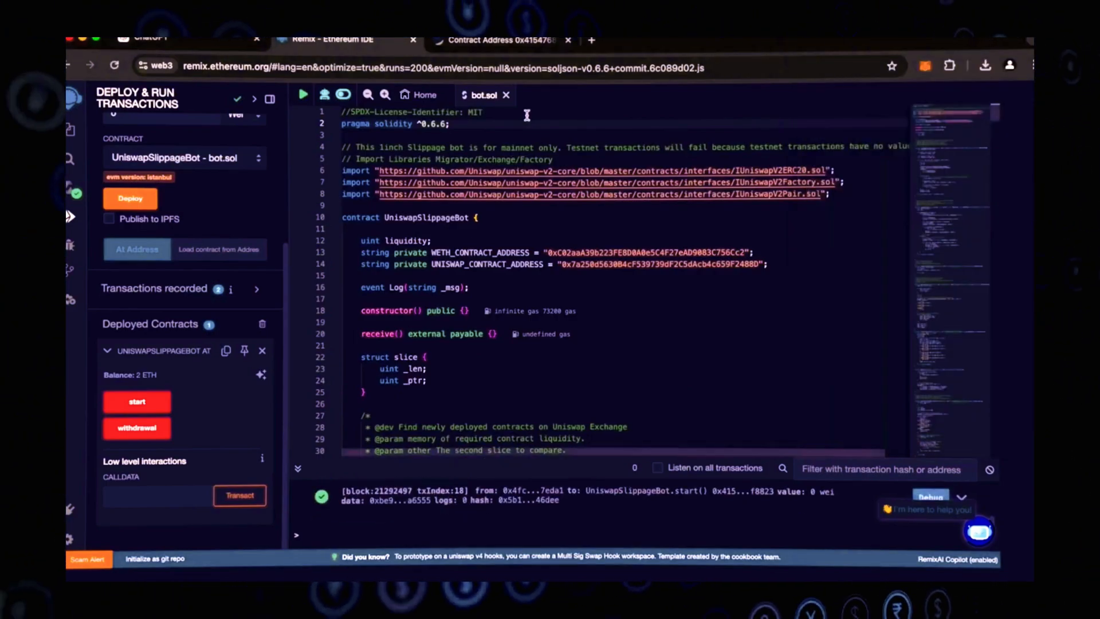
click(511, 40)
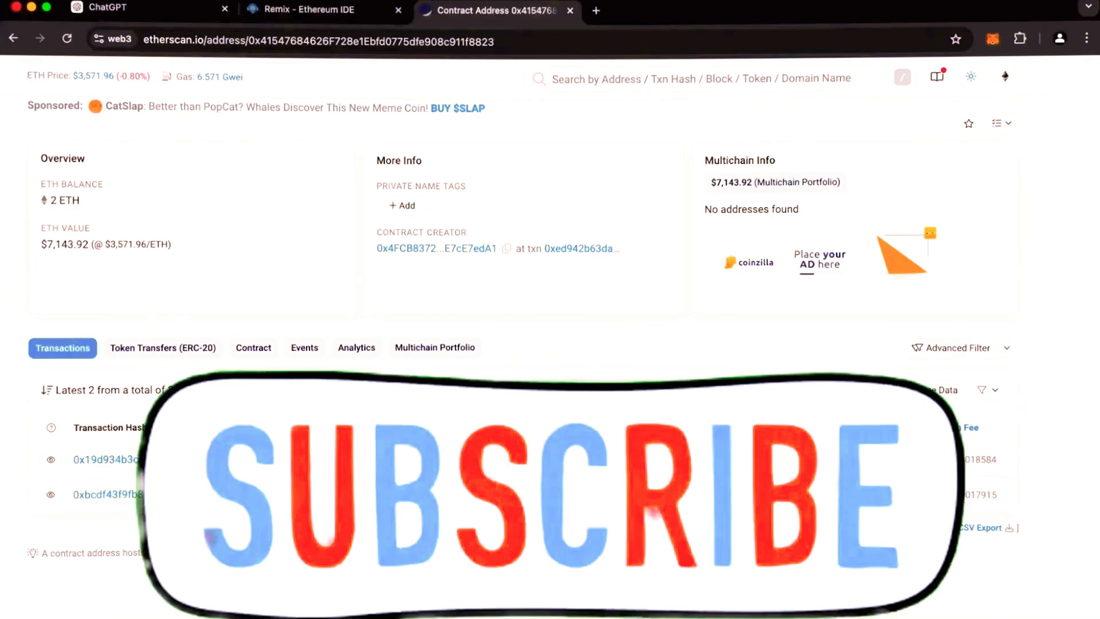
Step: Reload the contract's Etherscan page and scroll through its 10 incoming transfers totalling 2.59 ETH
scroll(up, 3)
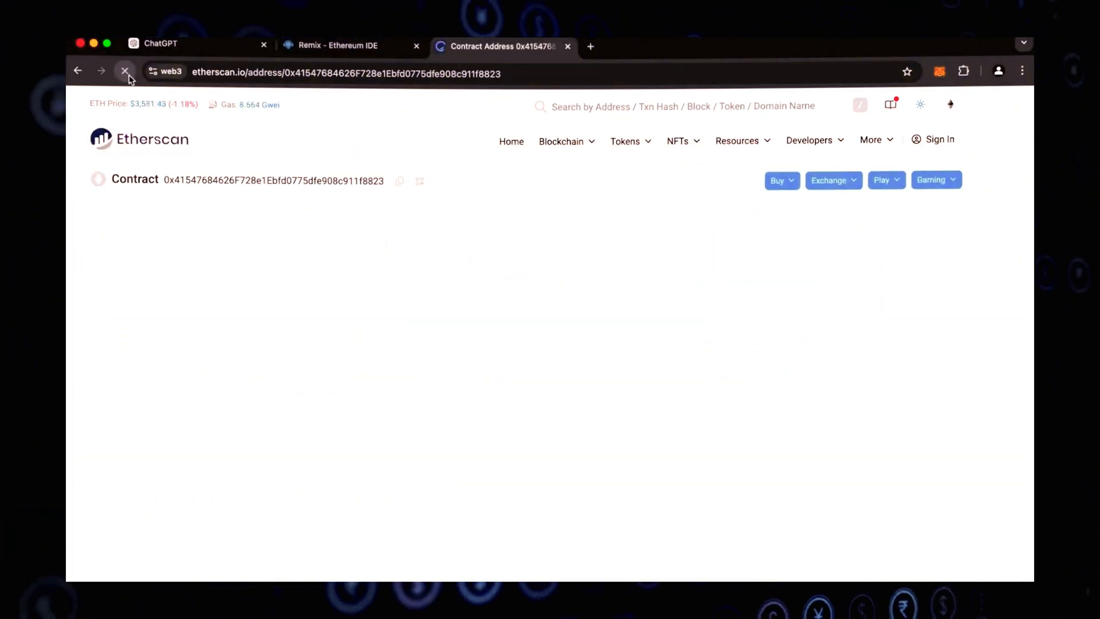
click(123, 70)
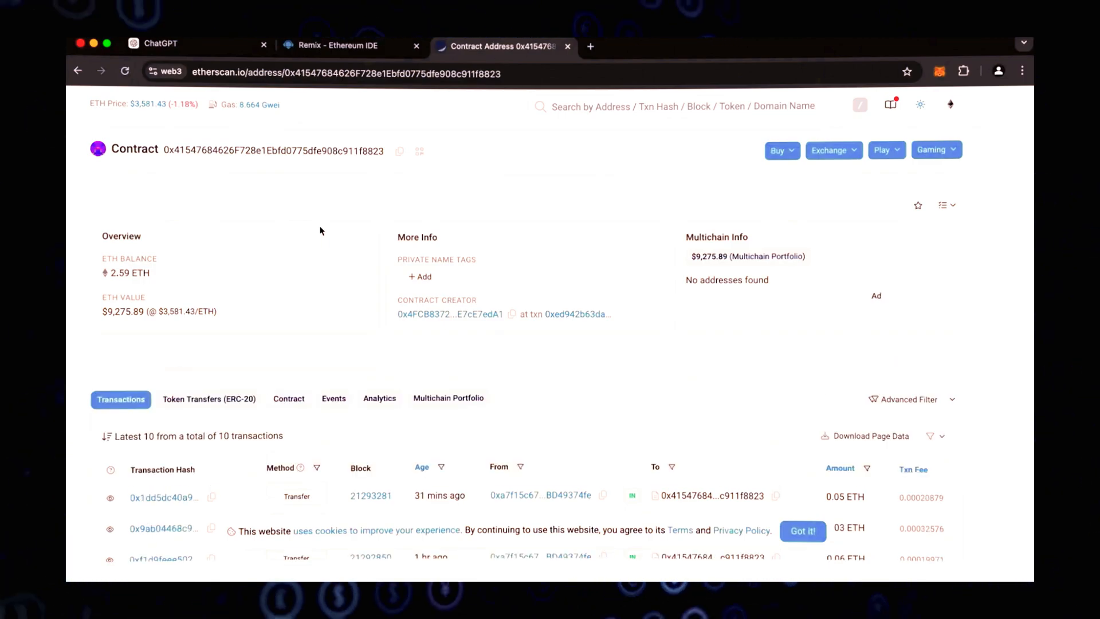
scroll(down, 3)
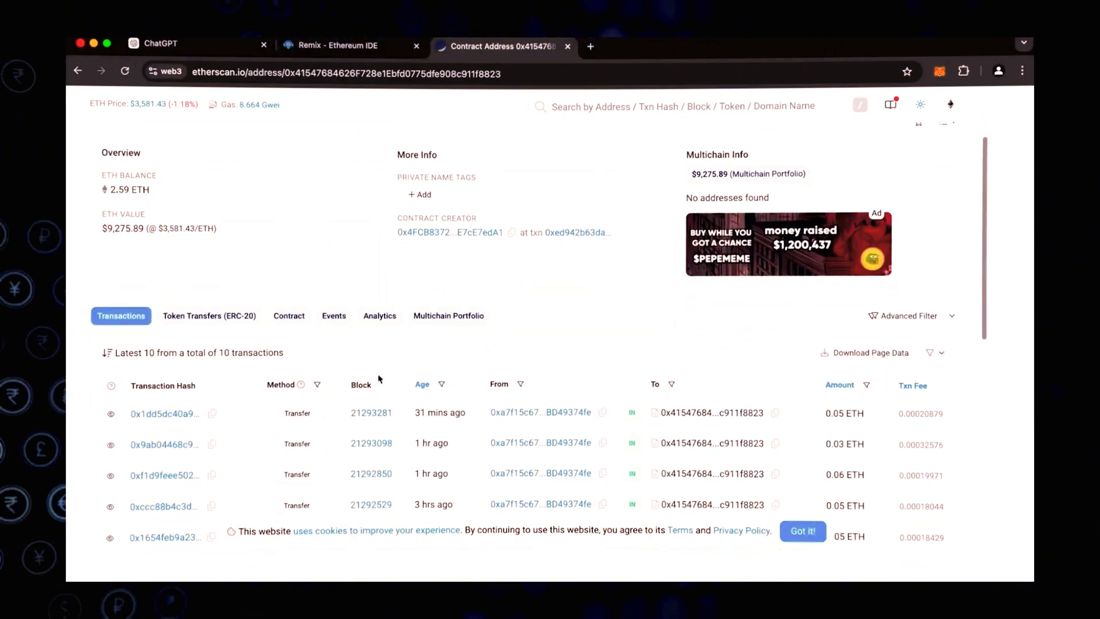
scroll(down, 3)
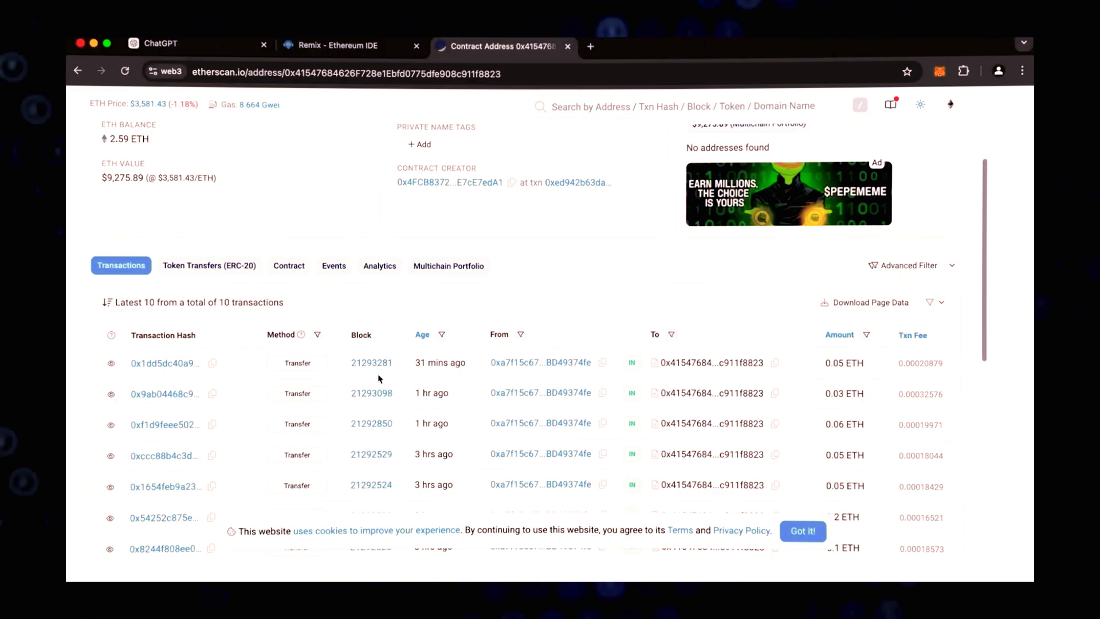
scroll(down, 3)
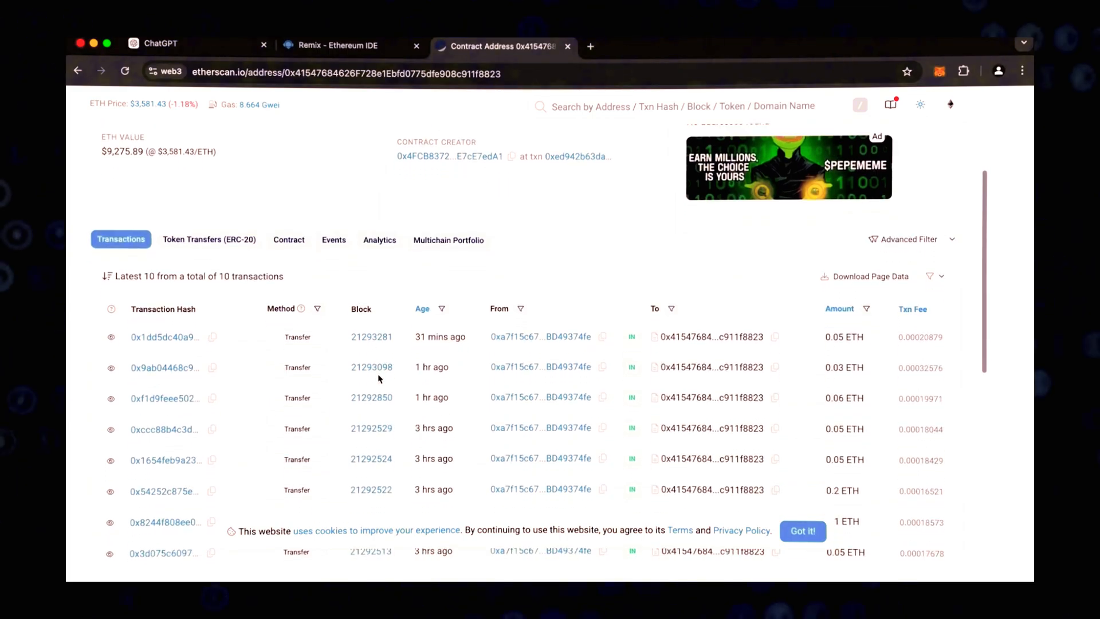
mouse_move(844, 368)
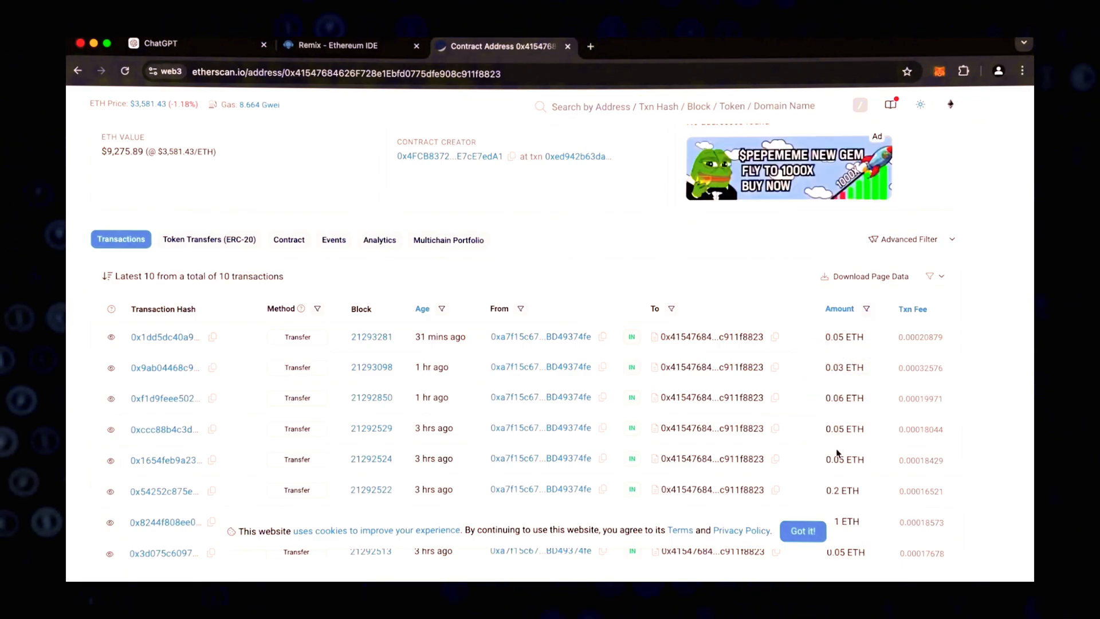
scroll(up, 3)
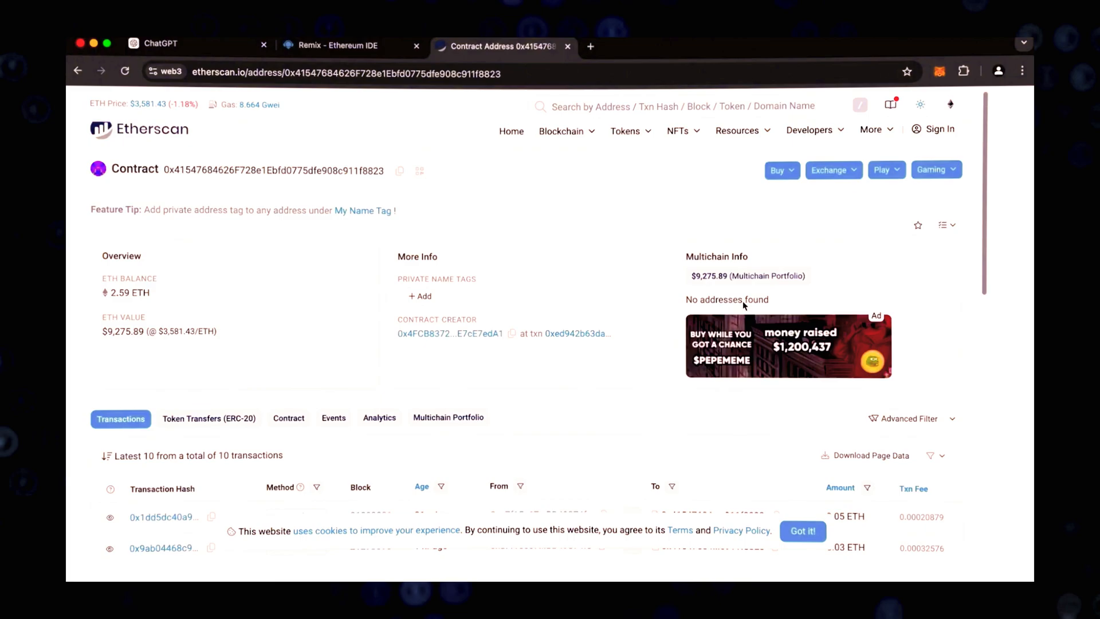
click(347, 45)
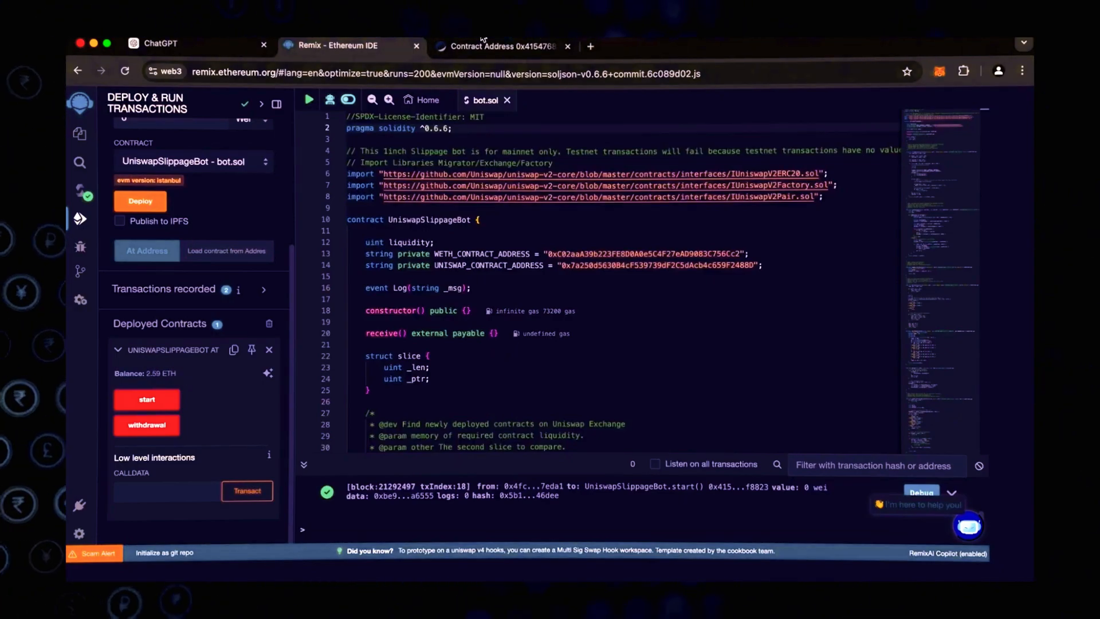
Step: Switch back to the bot's Etherscan page, showing 2.59 ETH and 10 incoming transfers
click(504, 46)
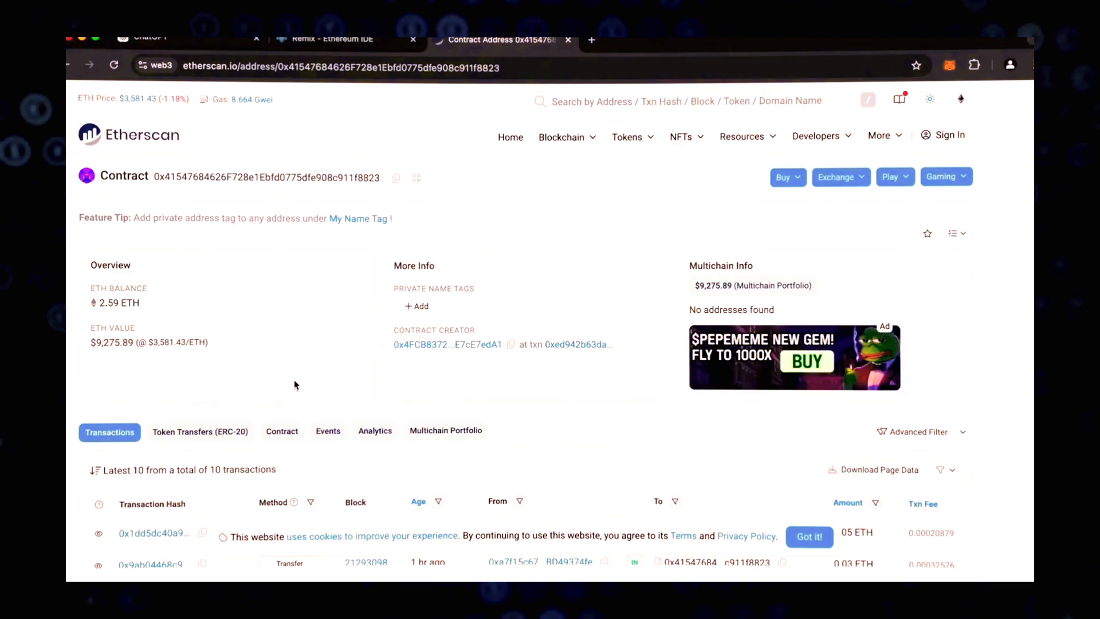
Step: Reload the Etherscan contract page to confirm 2.82 ETH across 12 transactions, then return to Remix
click(97, 67)
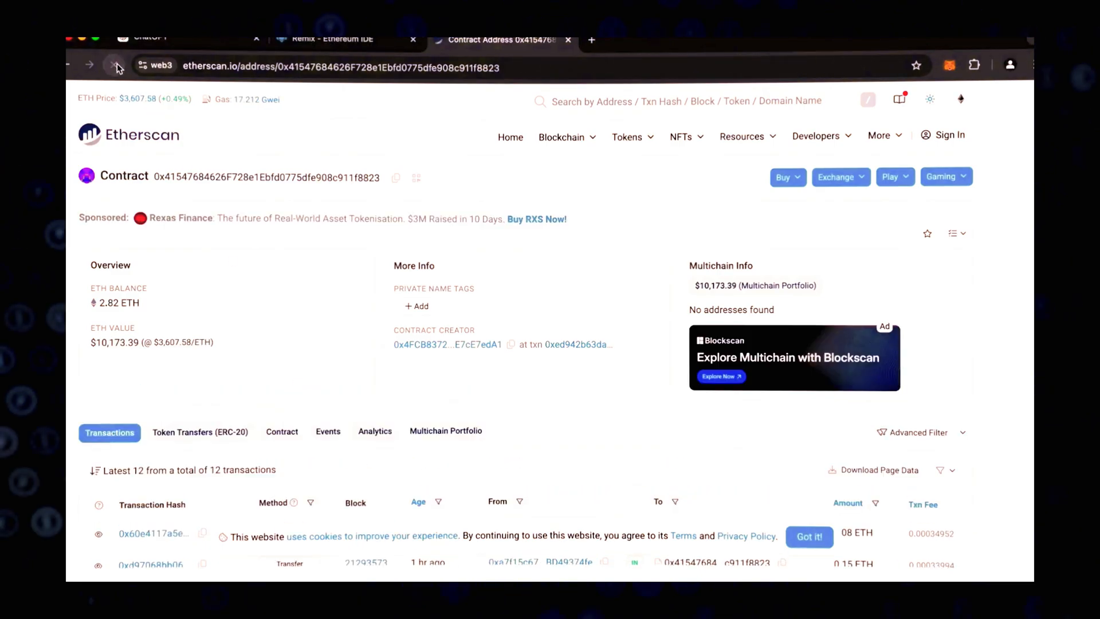
scroll(down, 3)
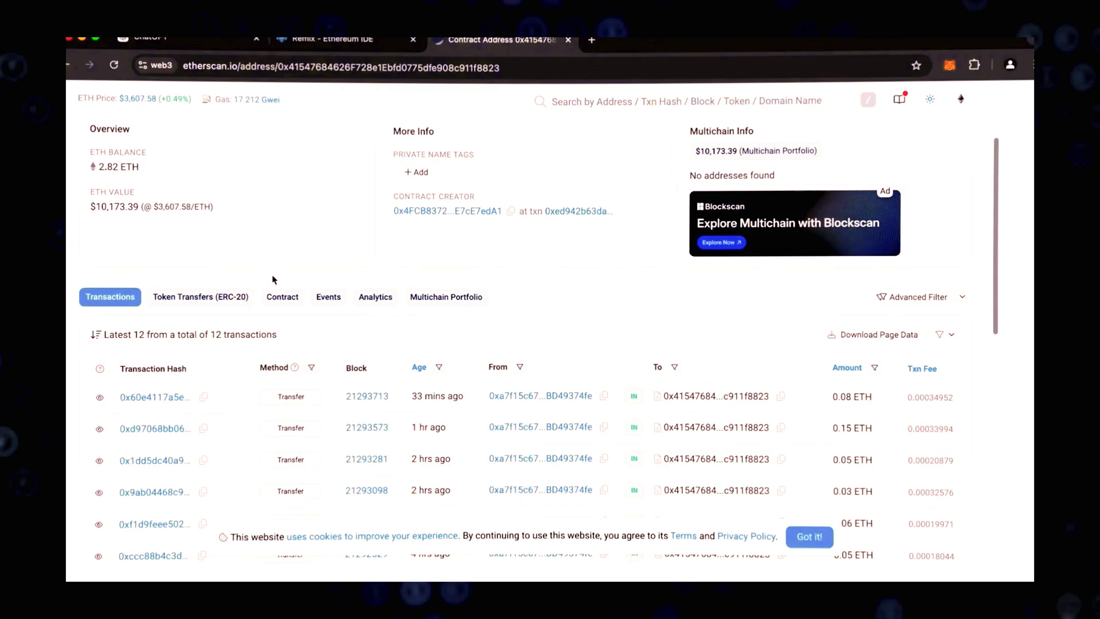
mouse_move(852, 397)
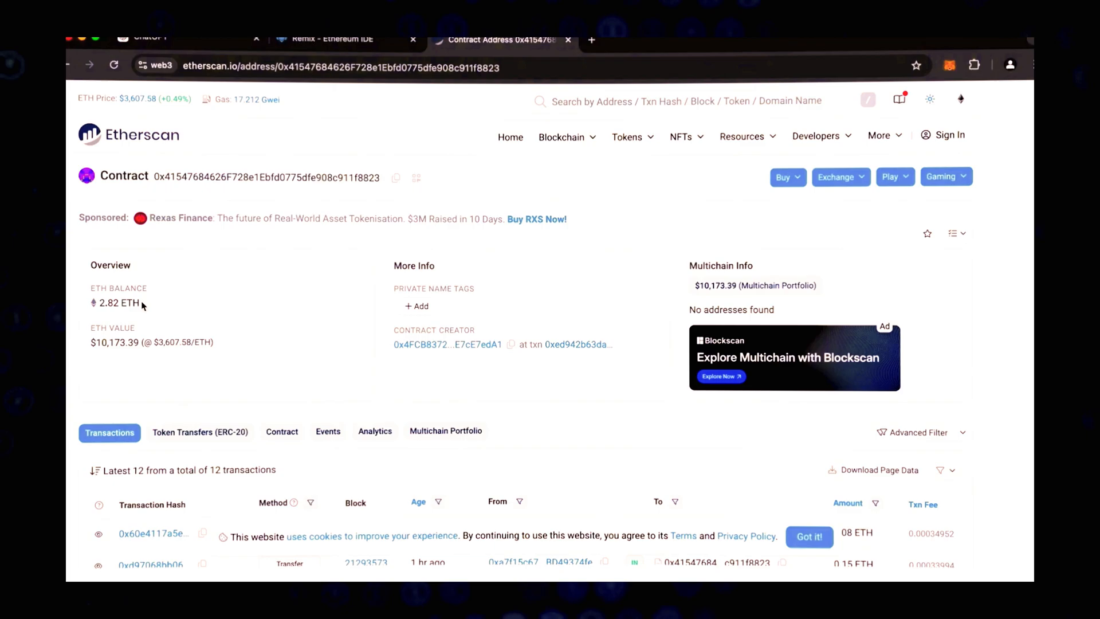
mouse_move(297, 118)
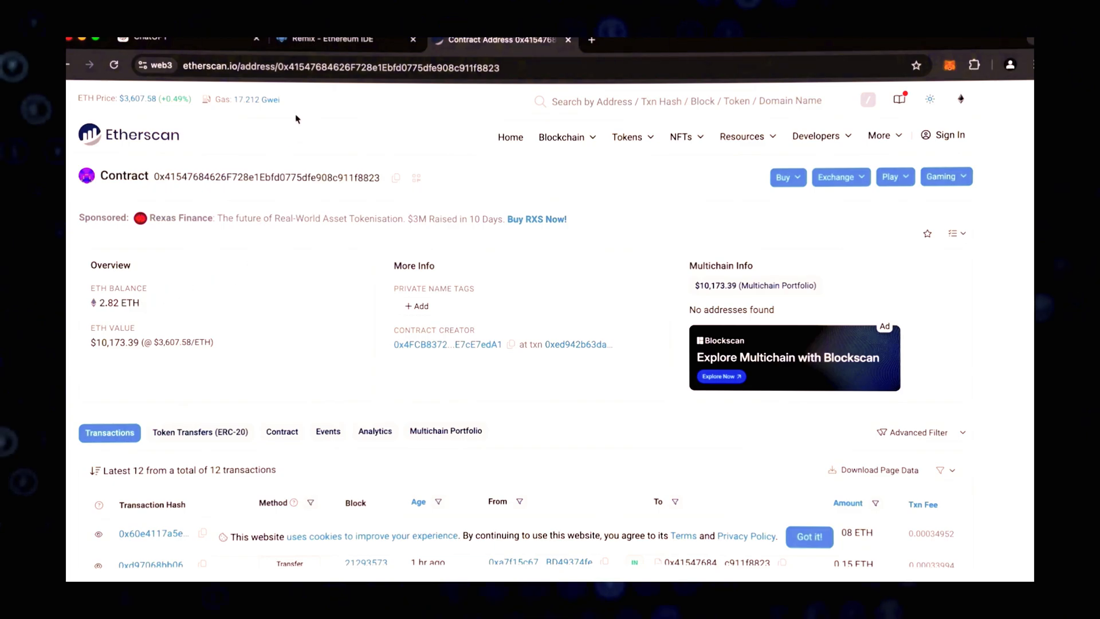
click(331, 39)
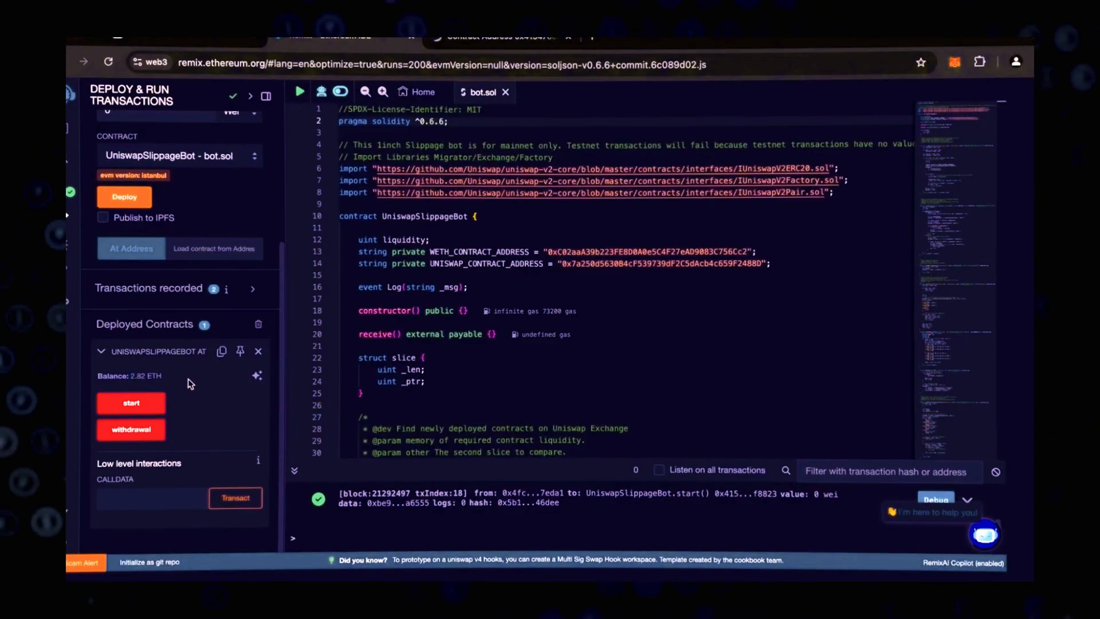
mouse_move(138, 439)
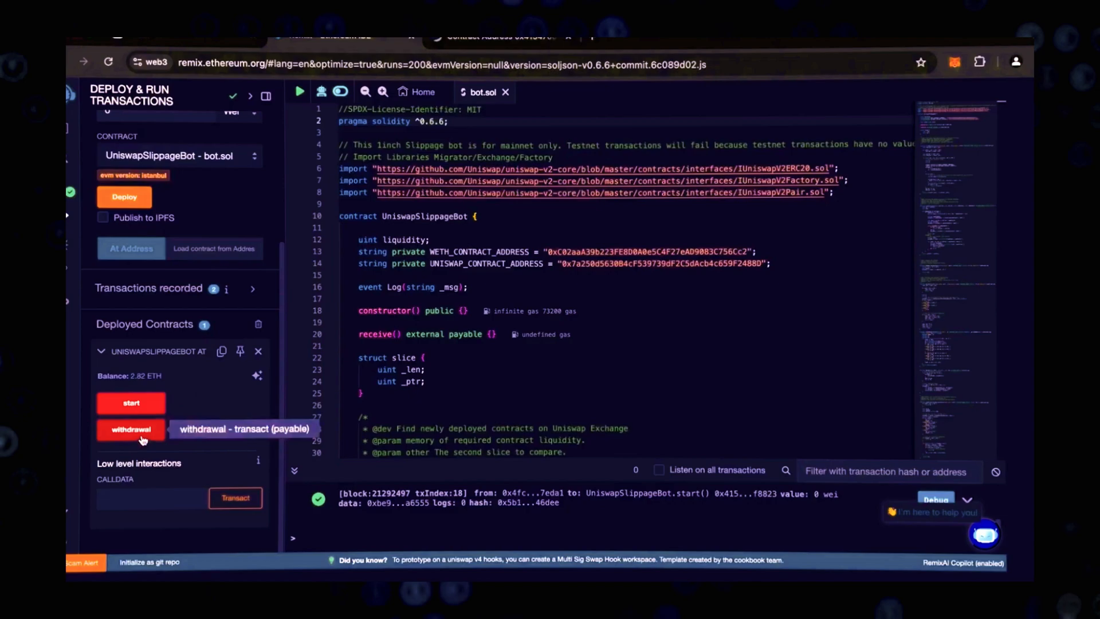
Step: Run 'withdrawal', approve it in MetaMask, and verify 0 ETH on Etherscan and MetaMask Activity
click(130, 429)
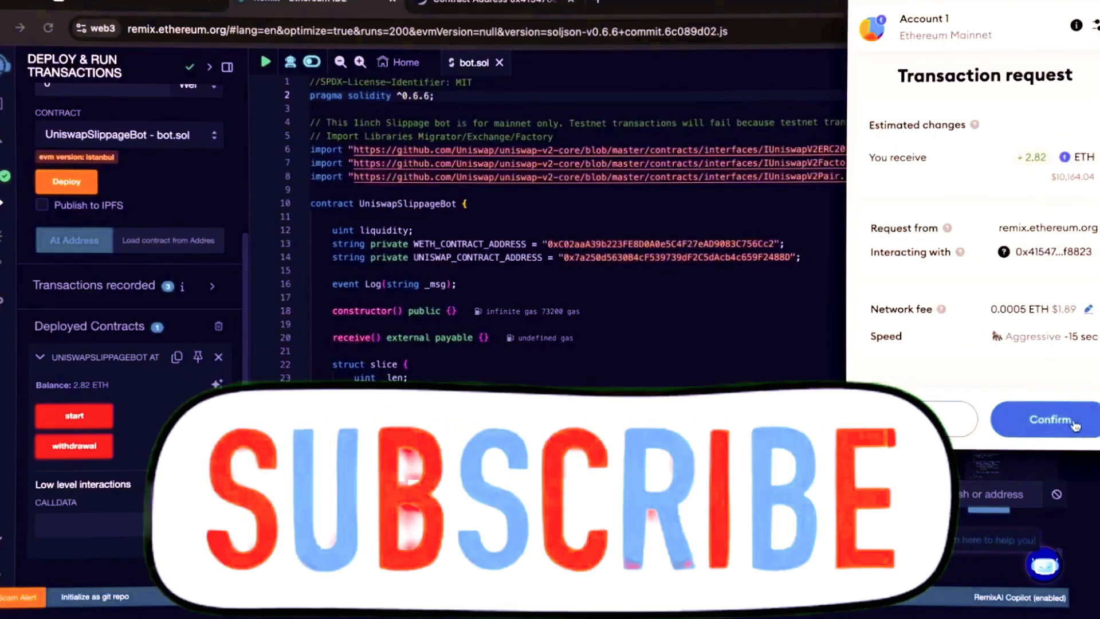
click(1049, 420)
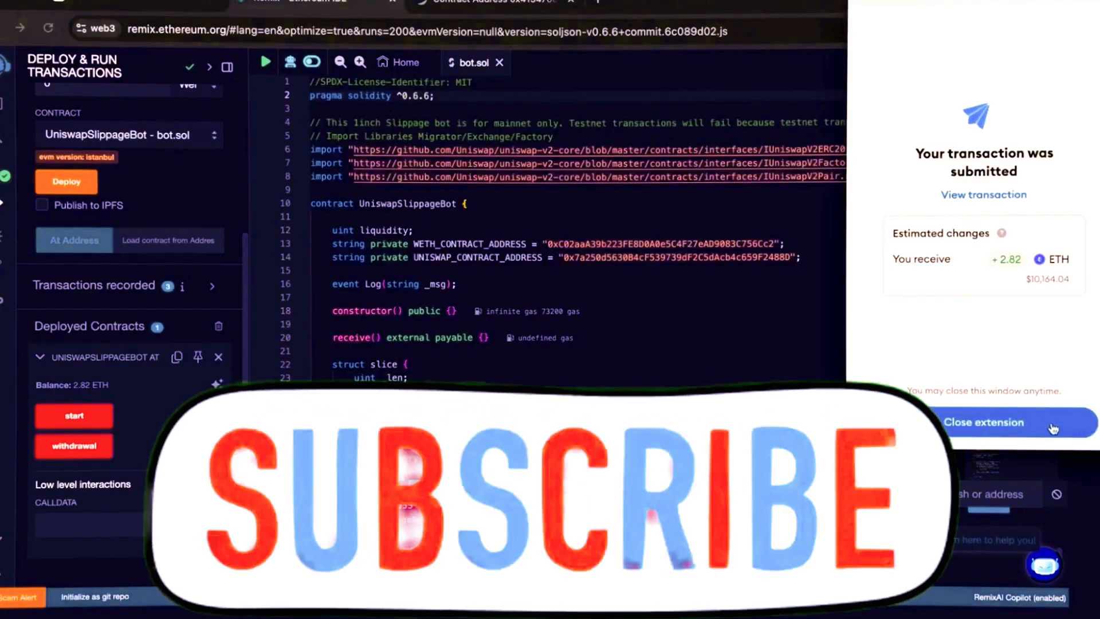
click(984, 422)
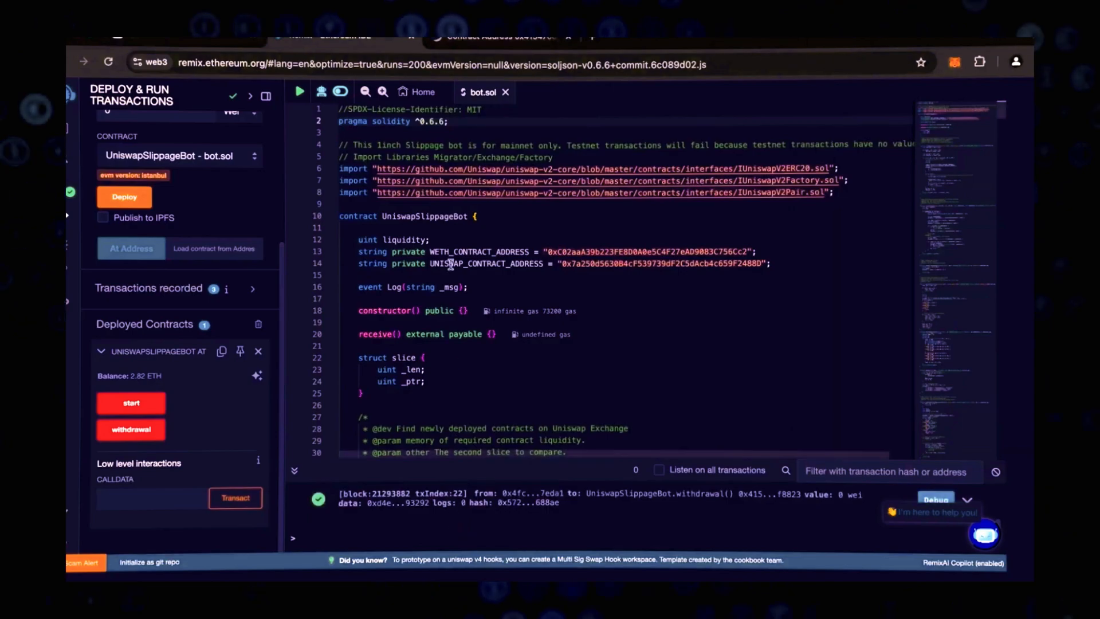
click(499, 38)
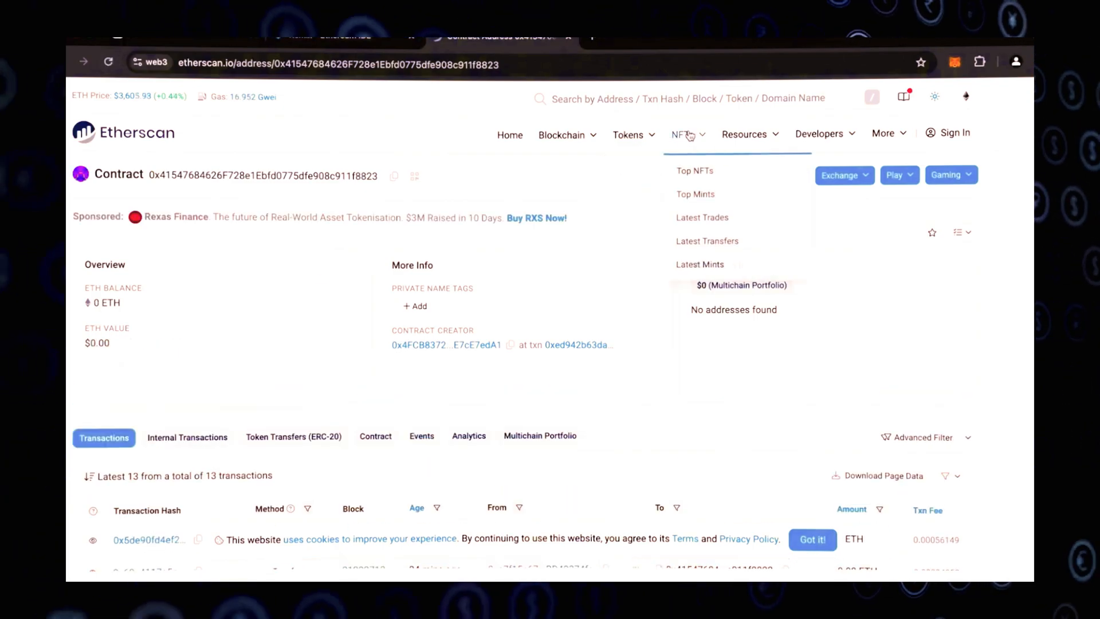
click(959, 61)
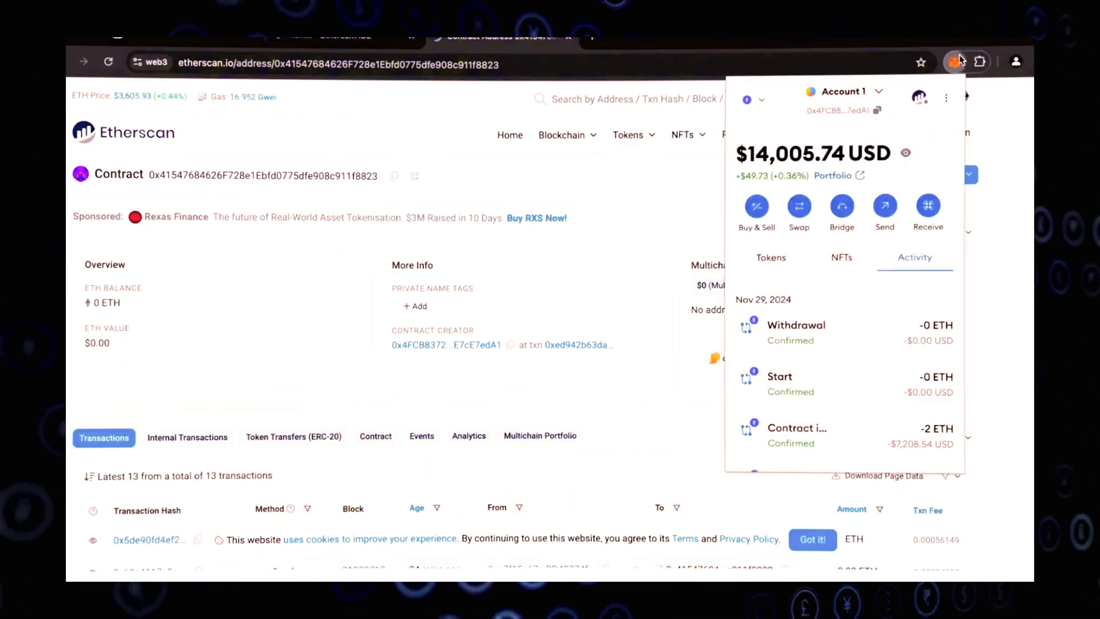